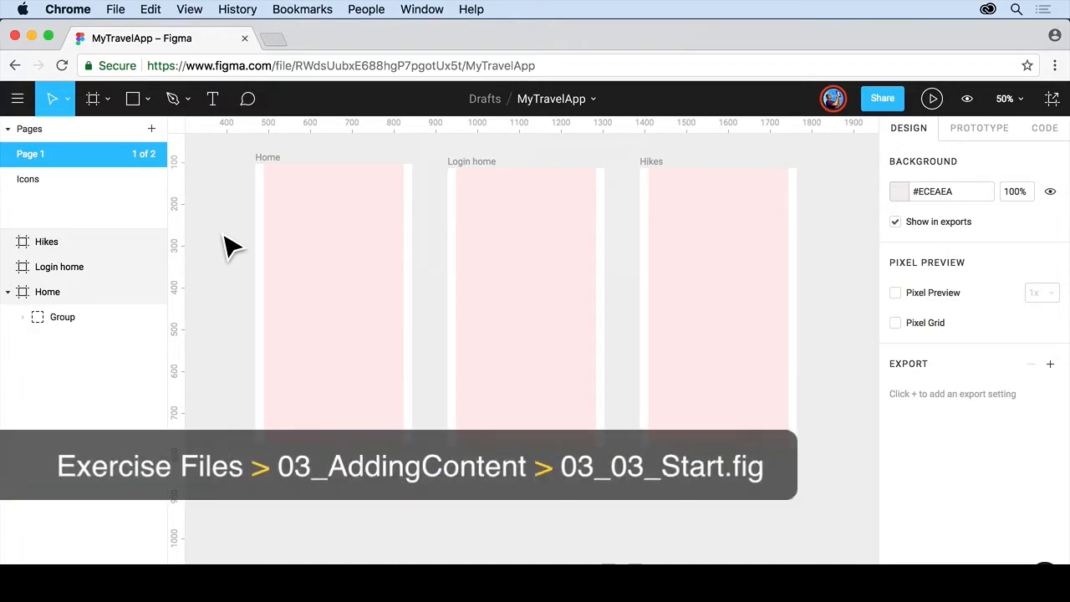
pyautogui.moveTo(288, 176)
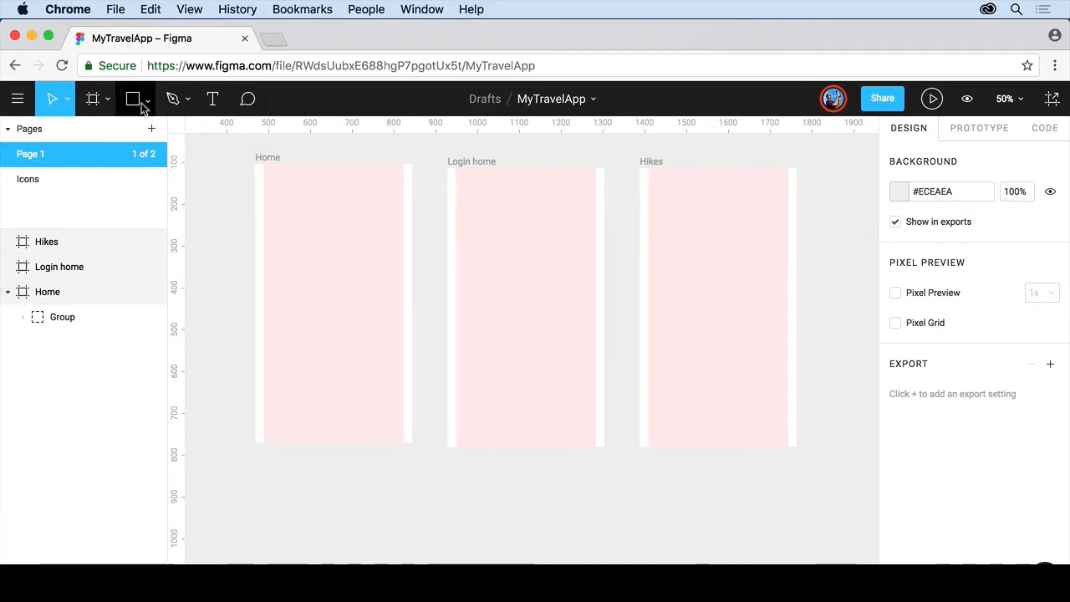
pyautogui.moveTo(134, 99)
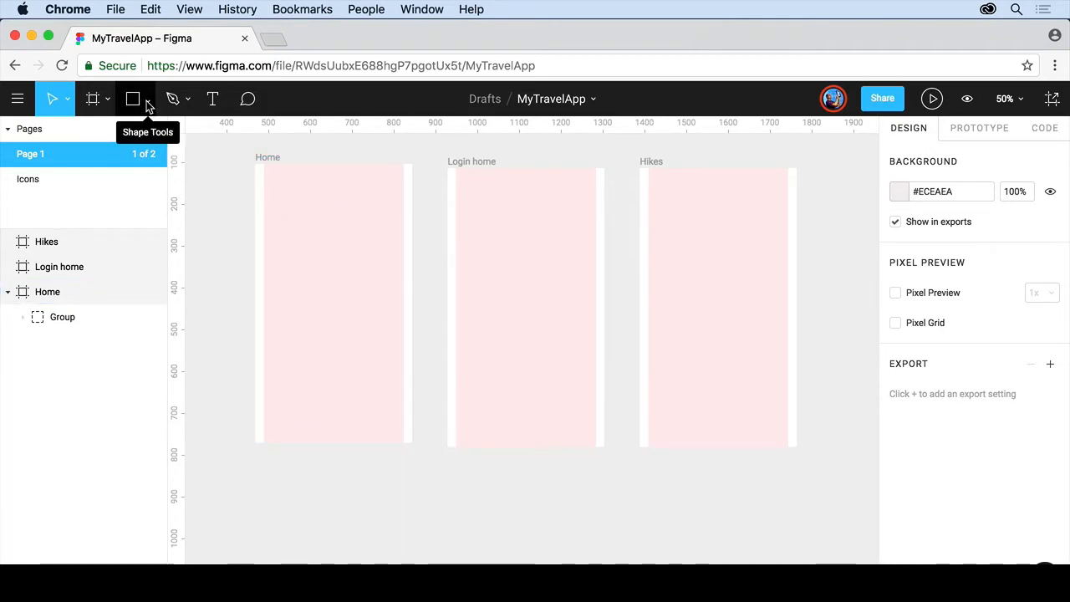
# - Expand the Shape Tools menu beside the Rectangle tool
pyautogui.click(107, 98)
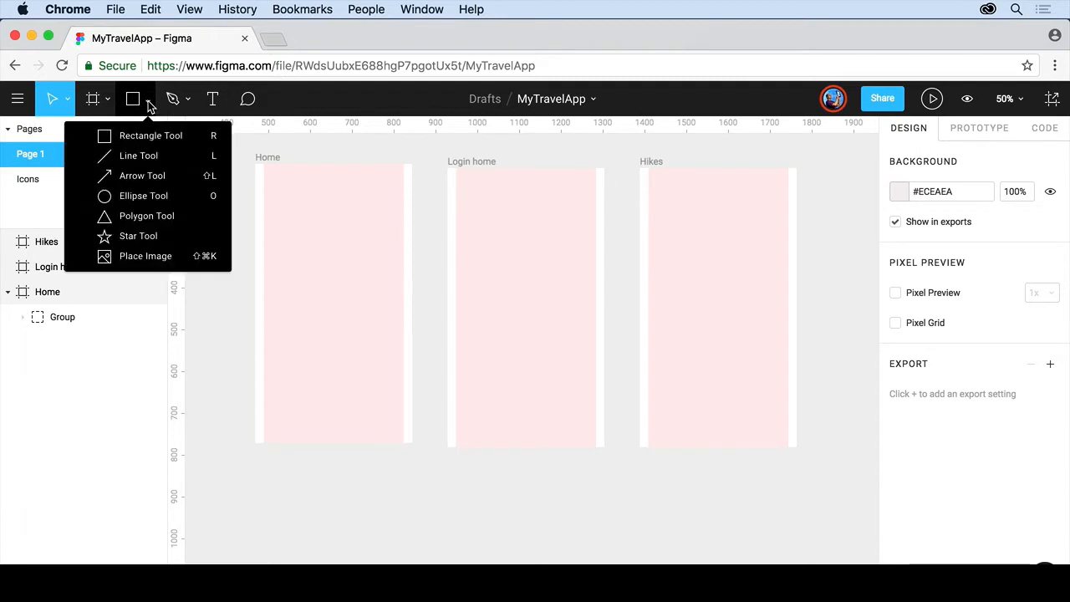
pyautogui.moveTo(143, 176)
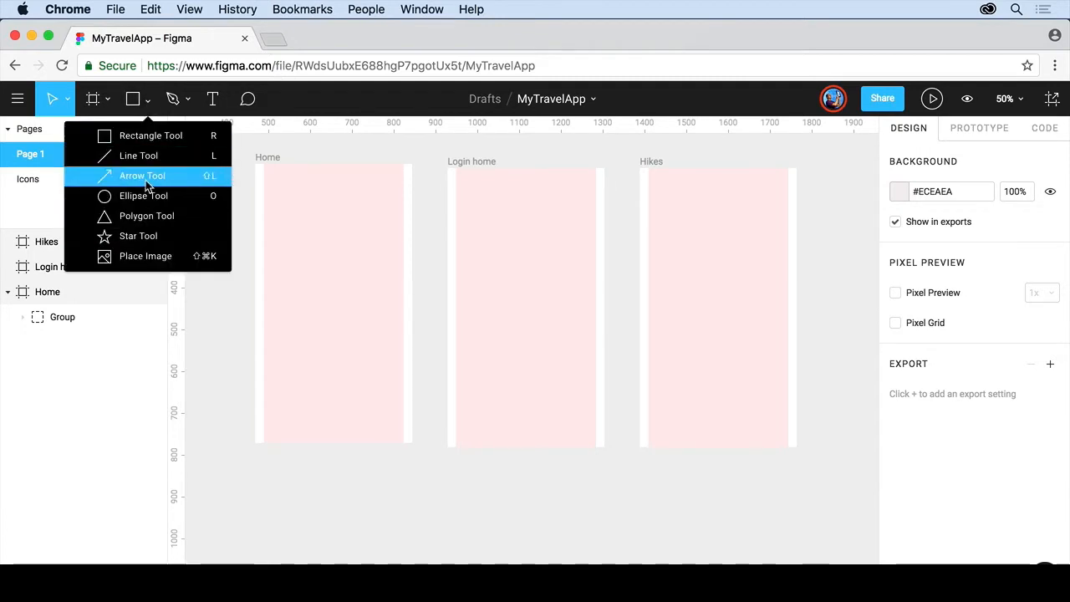
pyautogui.moveTo(168, 196)
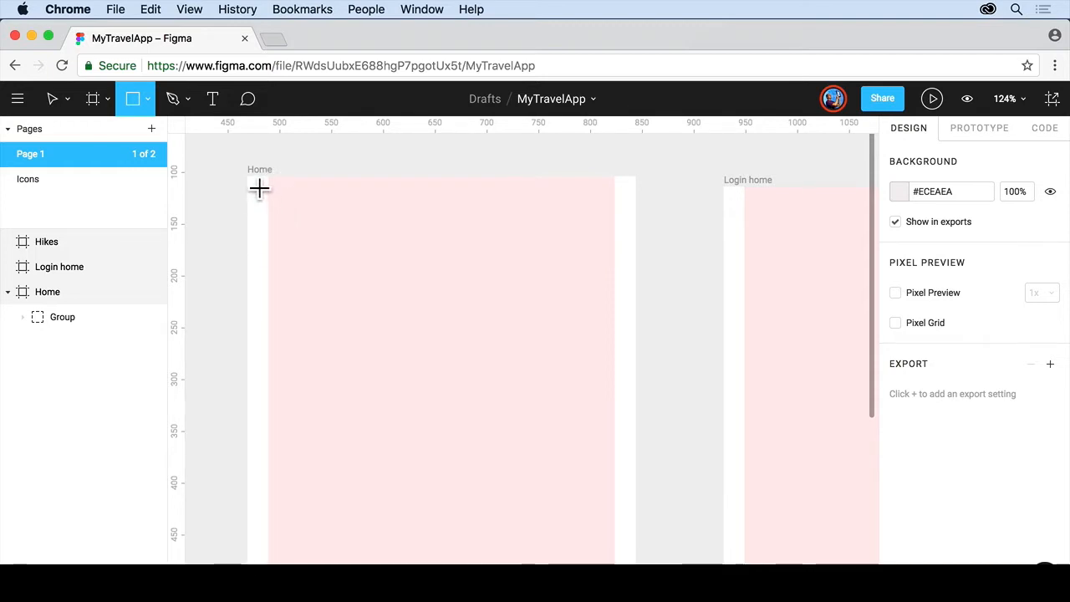
# - Draw a grey header rectangle across the top of Home and size it to 375 × 66
pyautogui.moveTo(248, 180); pyautogui.dragTo(461, 219)
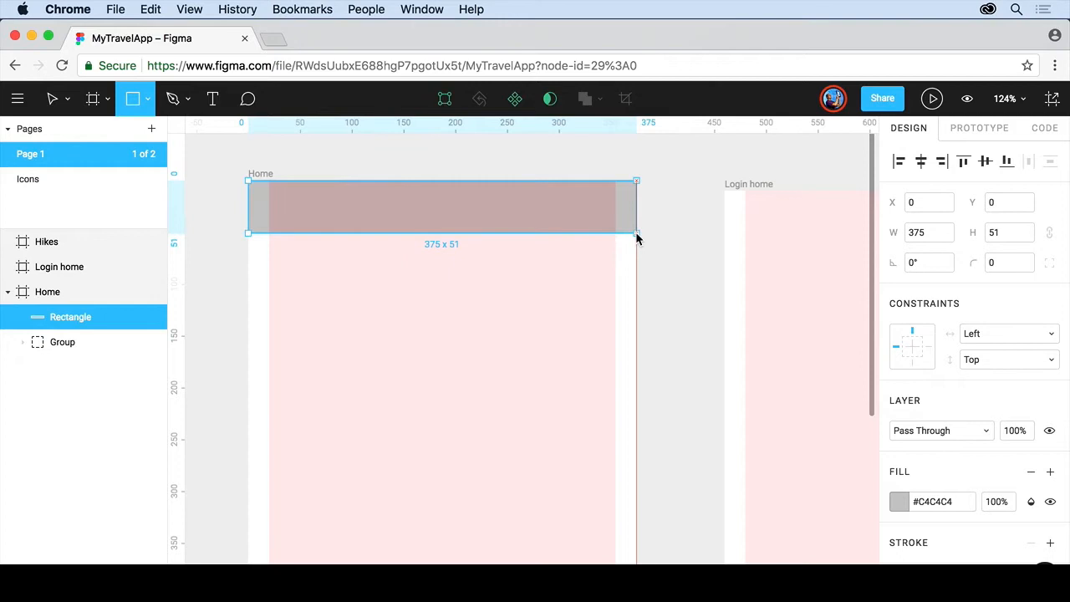
pyautogui.moveTo(637, 233); pyautogui.dragTo(628, 233)
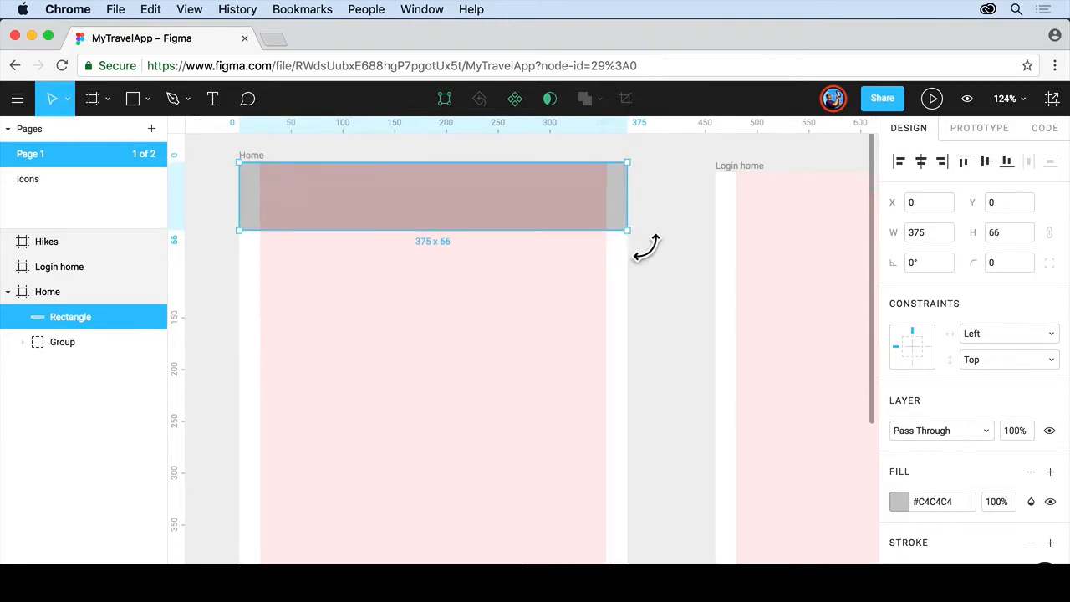
pyautogui.moveTo(914, 347)
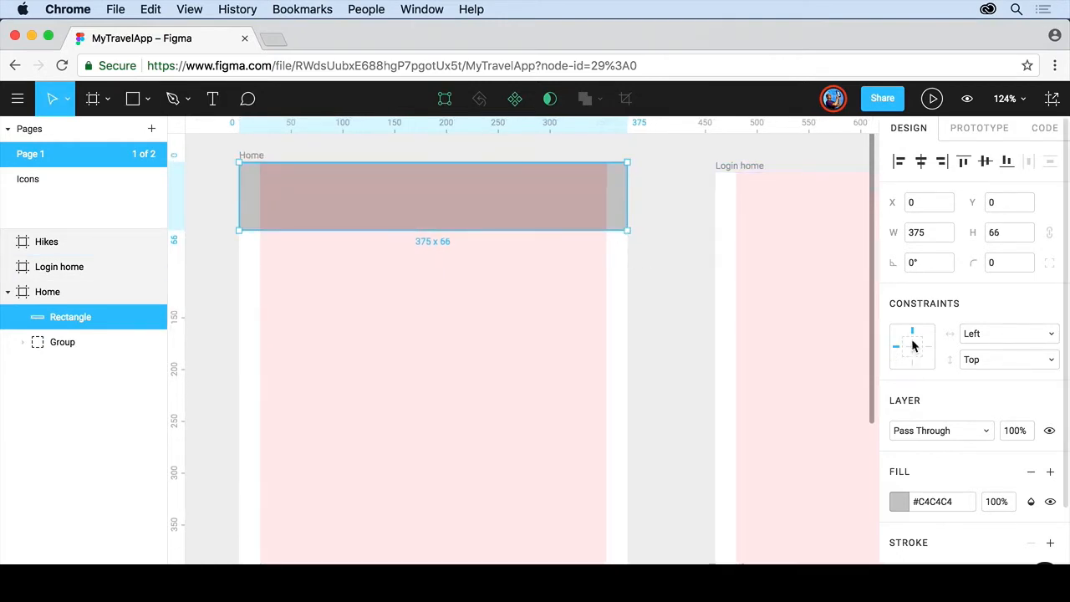
pyautogui.scroll(-3)
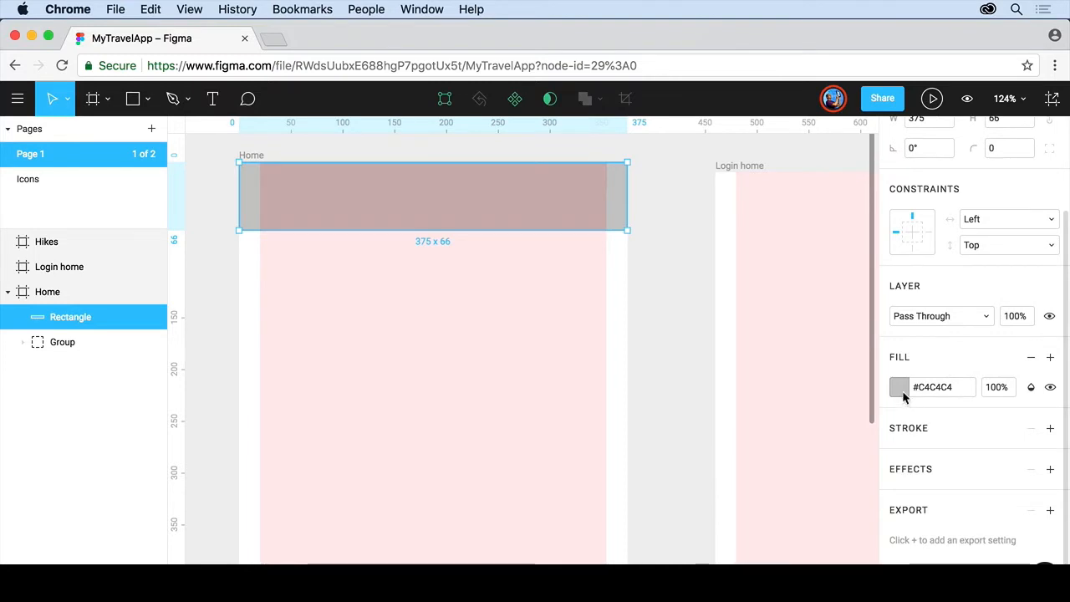
pyautogui.moveTo(1009, 403)
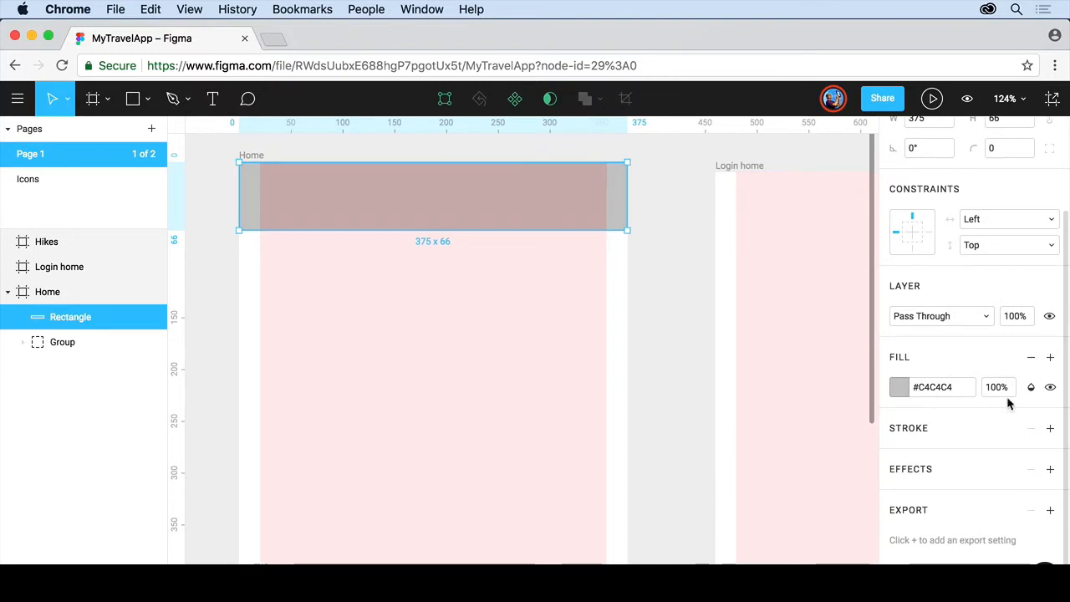
pyautogui.moveTo(1052, 387)
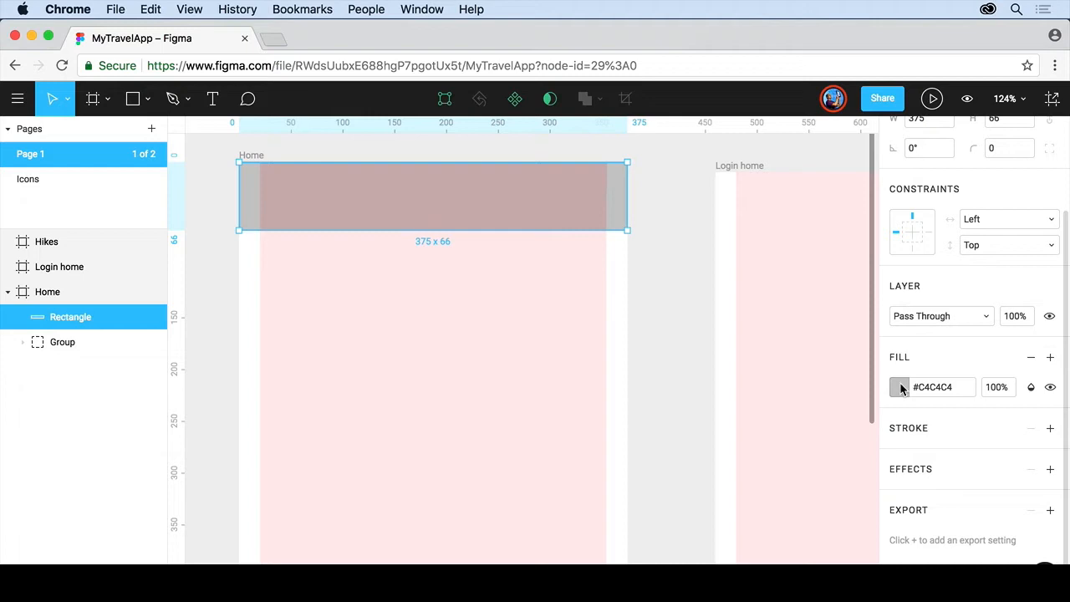
# - Darken the header rectangle's fill to near-black #1E1E1E, keeping HEX and Personal Colors
pyautogui.click(899, 387)
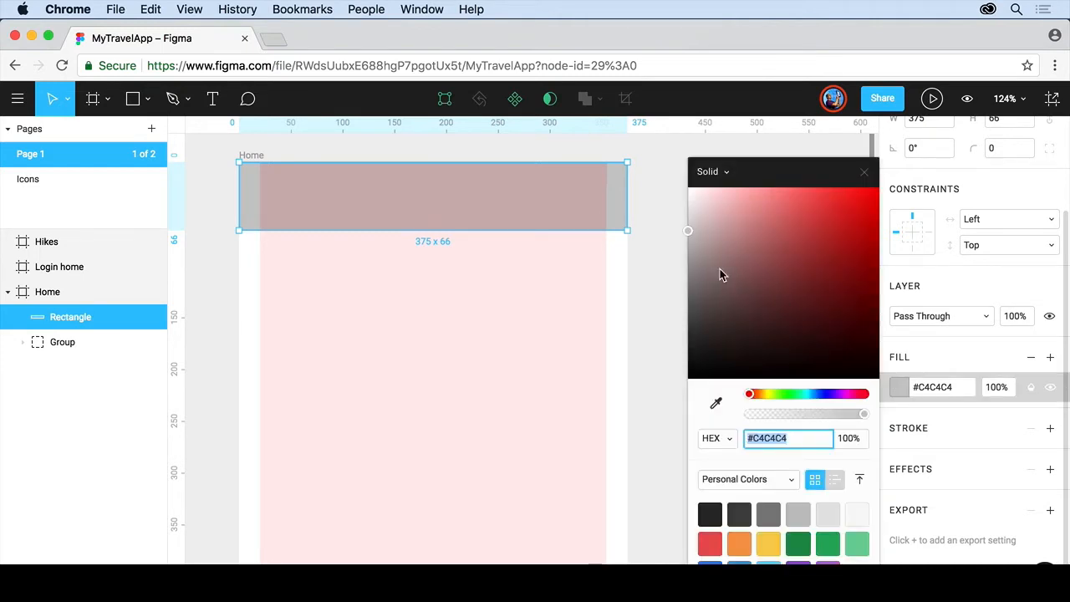
pyautogui.moveTo(689, 231); pyautogui.dragTo(688, 357)
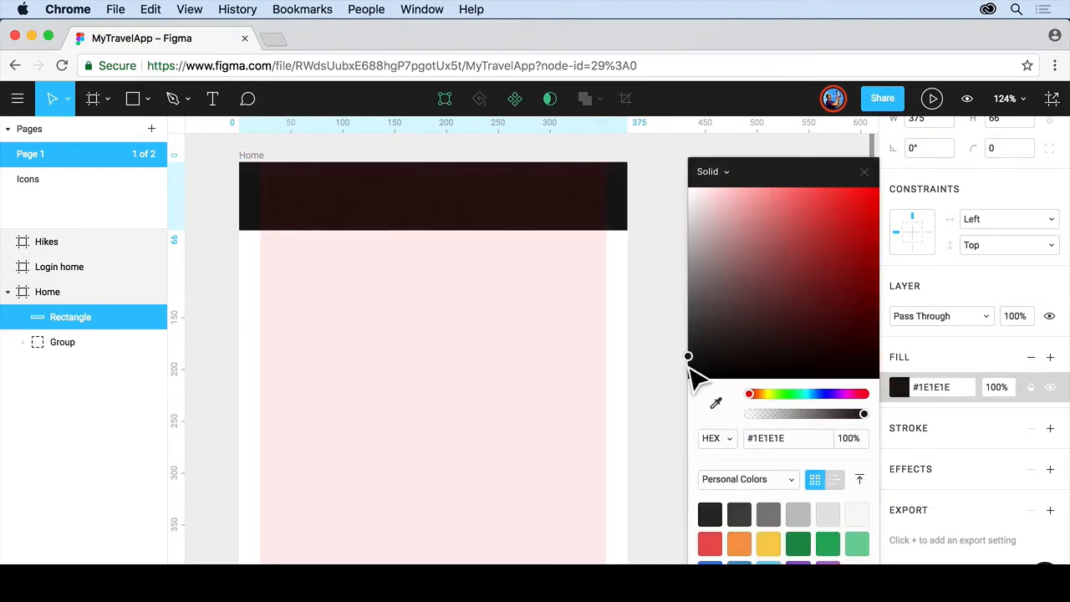
pyautogui.click(432, 197)
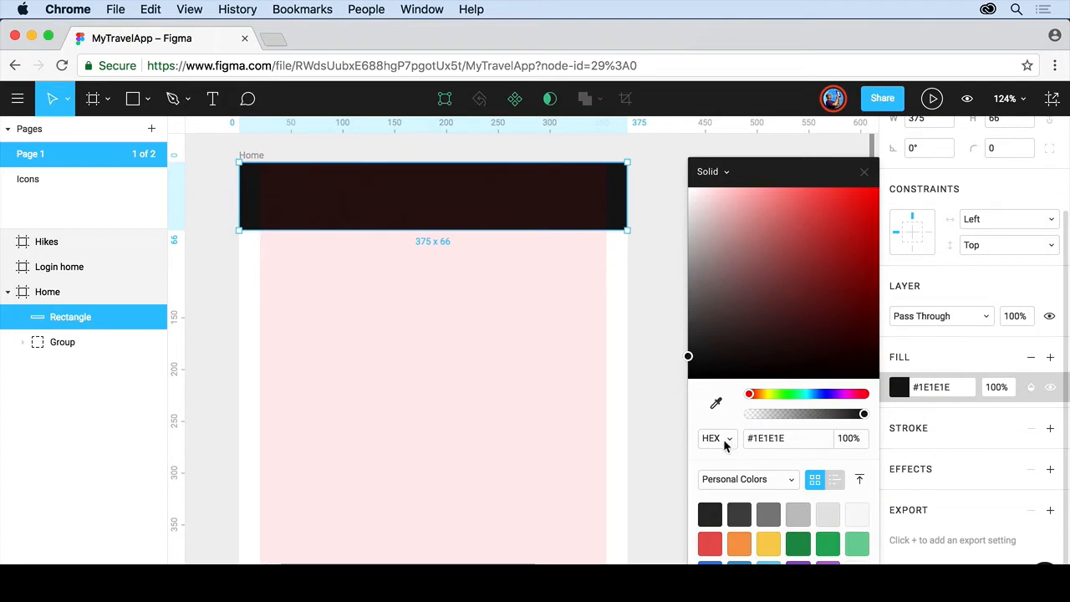
pyautogui.click(712, 439)
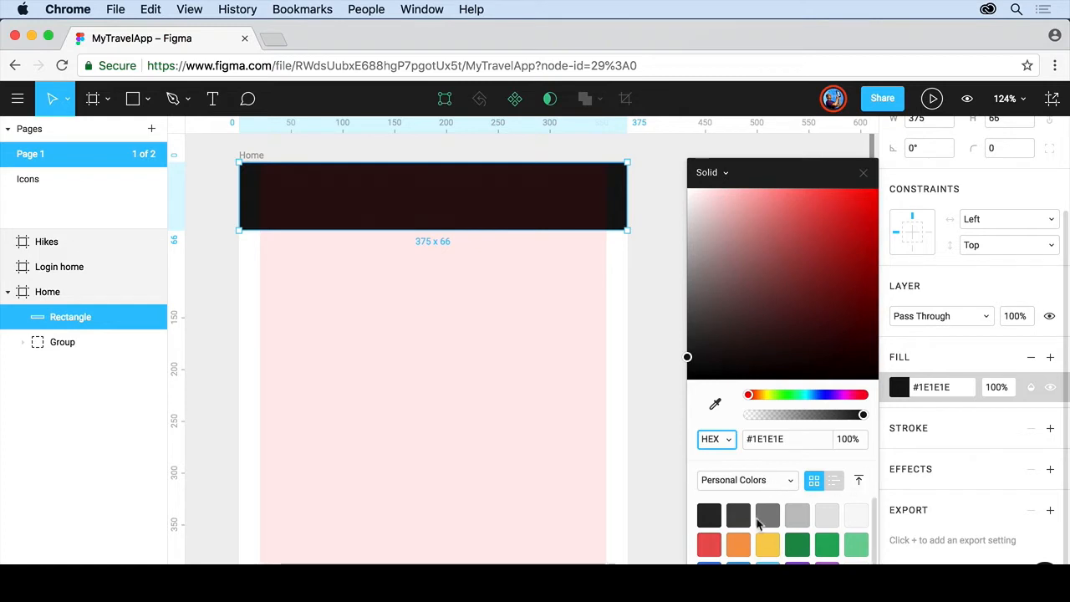
pyautogui.moveTo(795, 483)
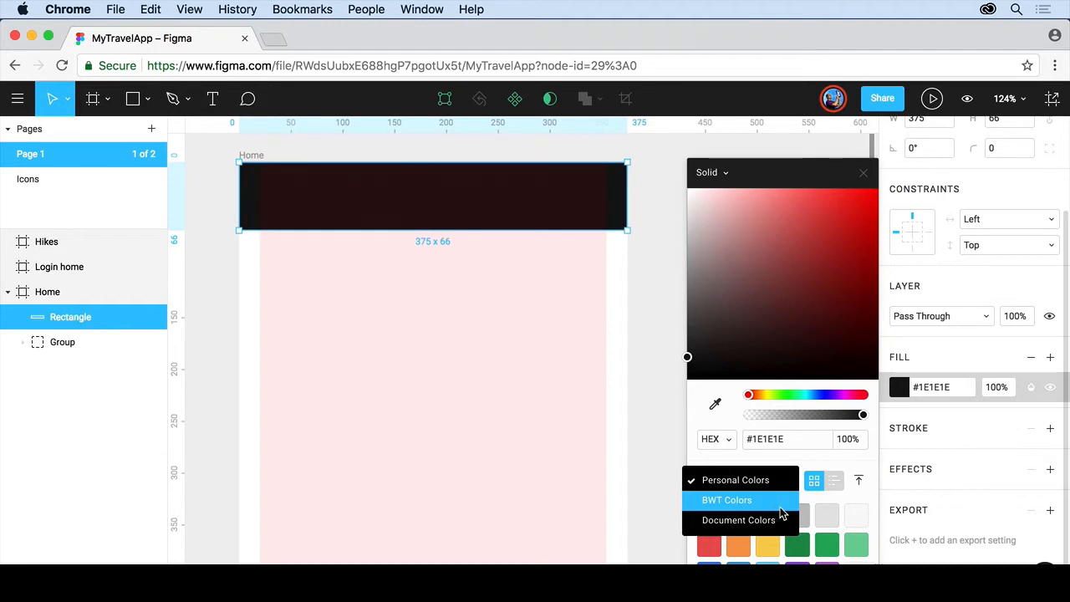
pyautogui.click(736, 480)
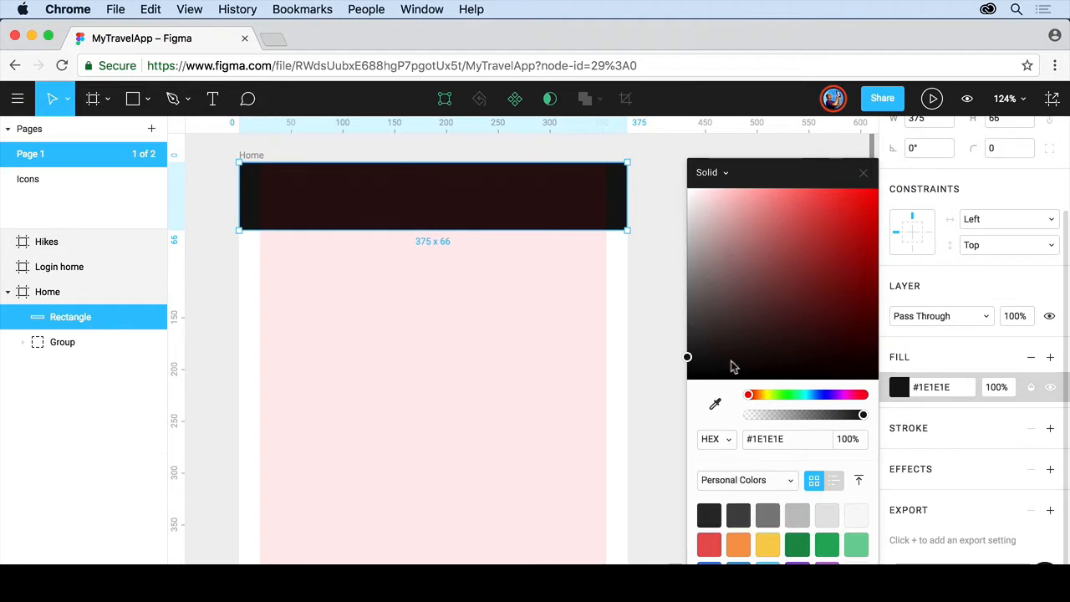
pyautogui.moveTo(819, 423)
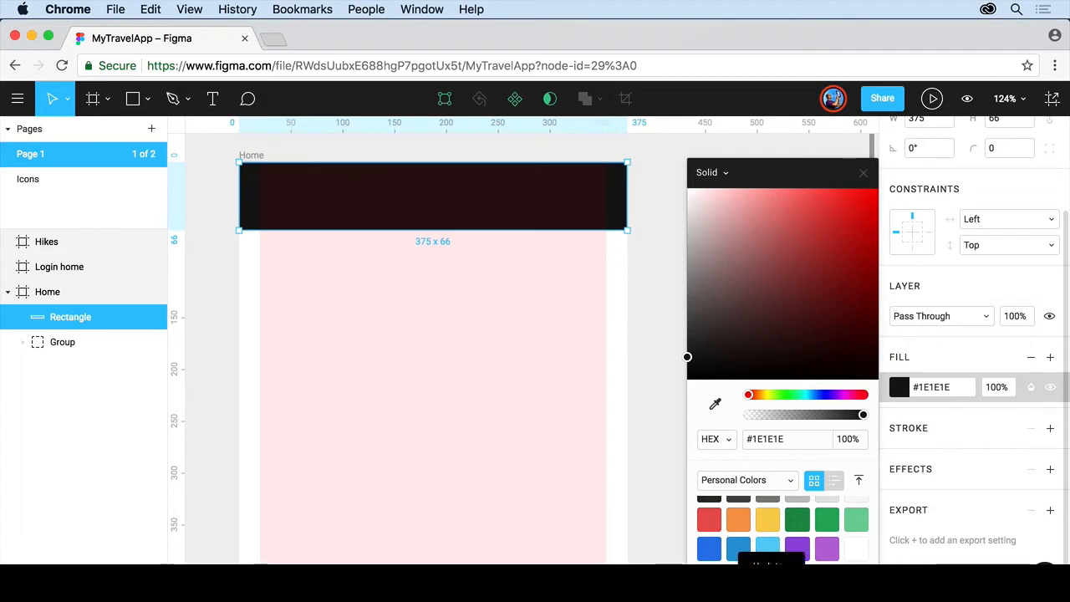
pyautogui.moveTo(665, 380)
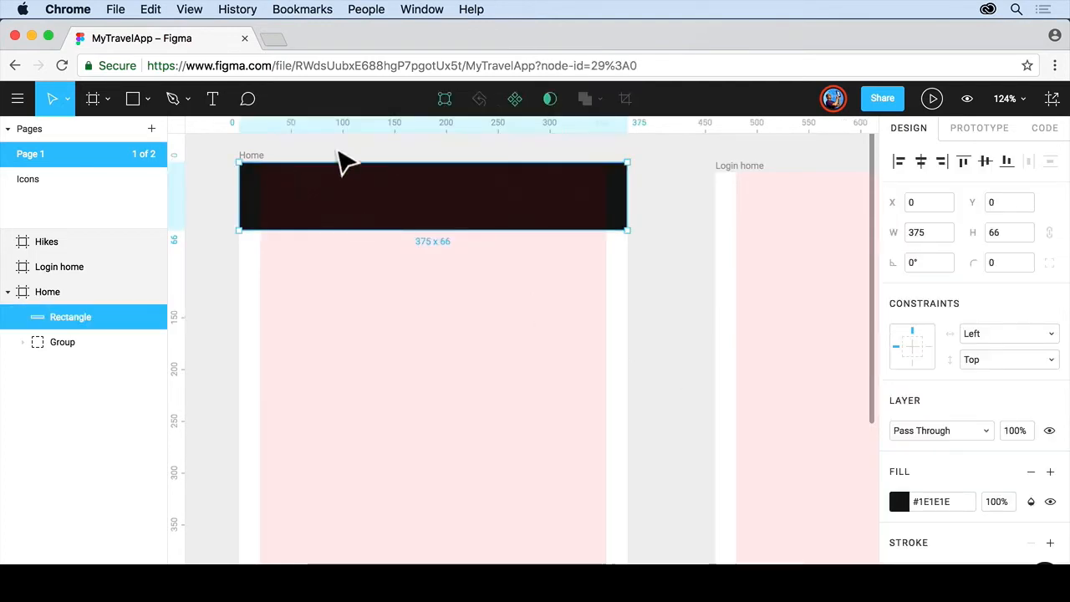
pyautogui.moveTo(368, 201)
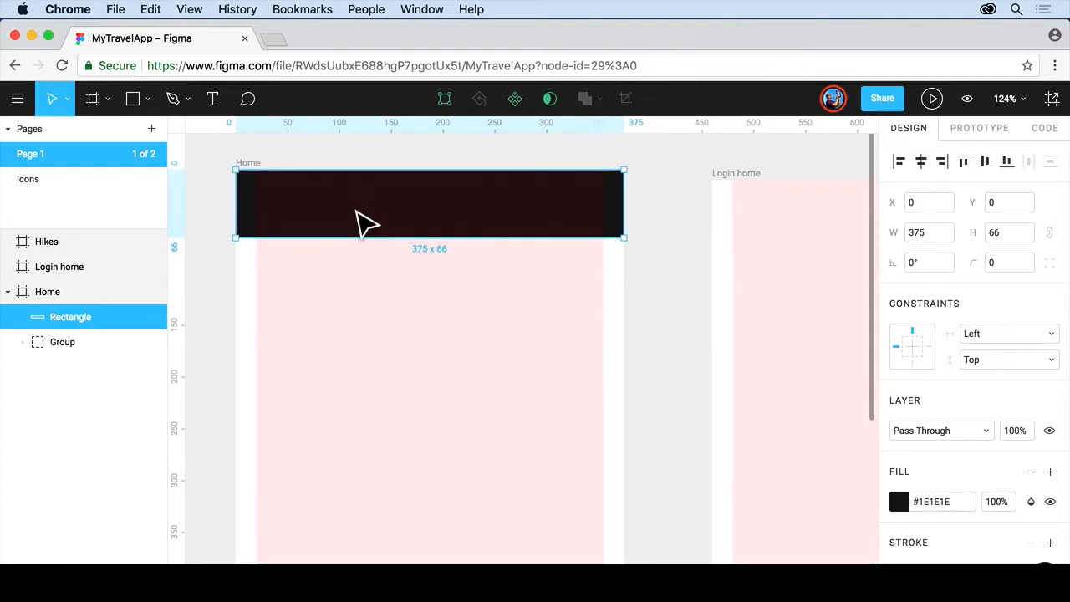
pyautogui.moveTo(243, 243)
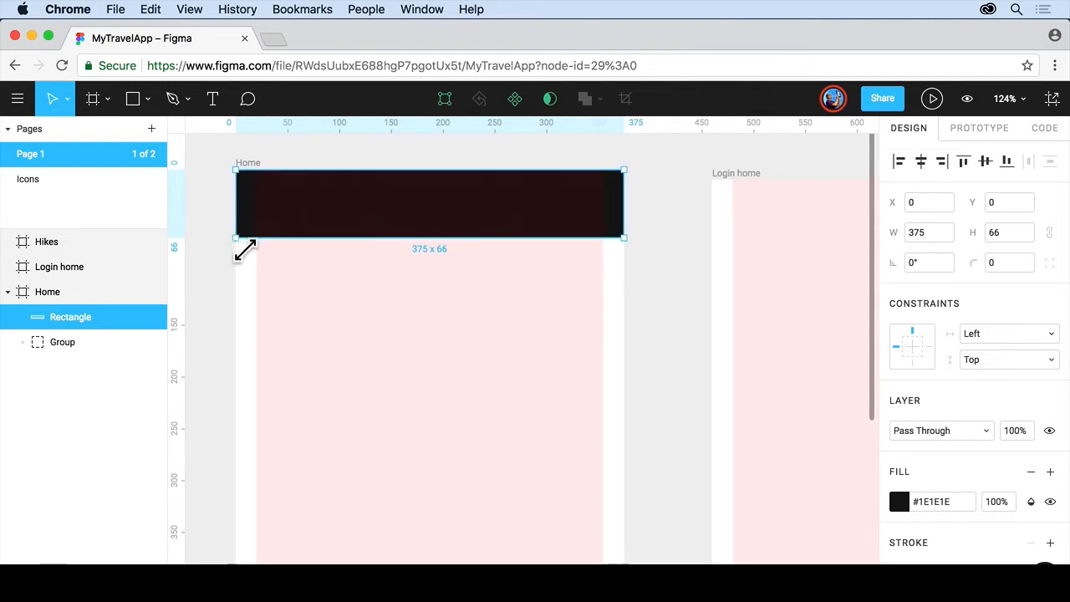
pyautogui.moveTo(310, 239)
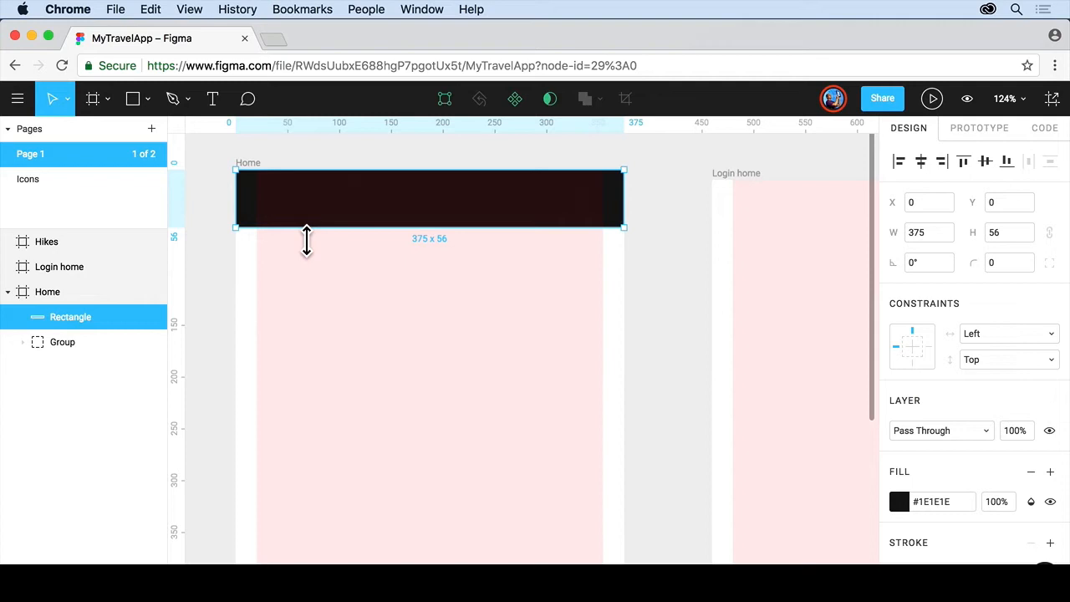
pyautogui.moveTo(228, 253)
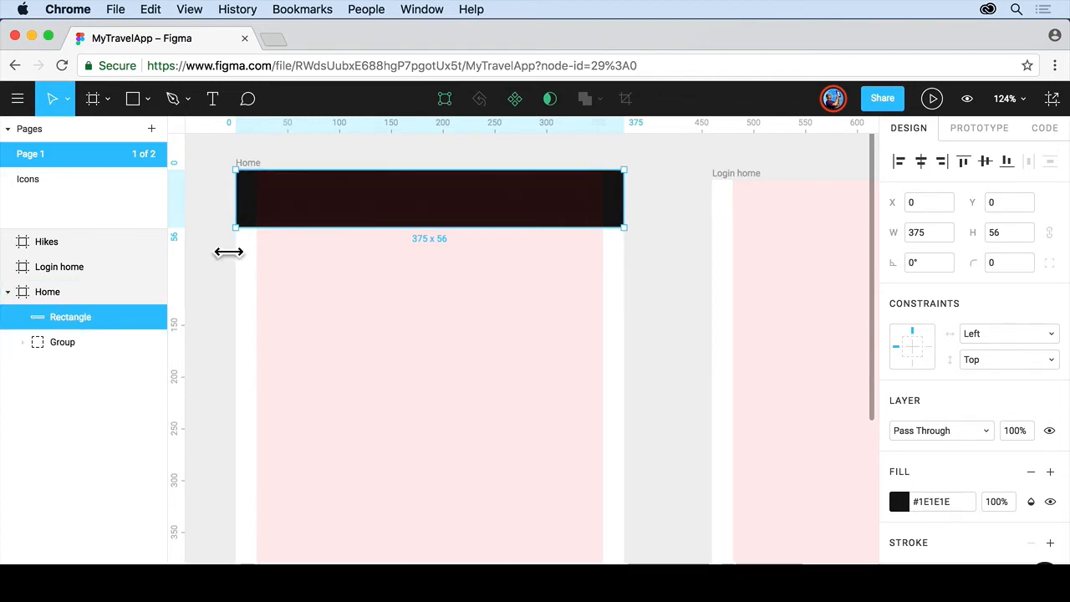
pyautogui.moveTo(343, 218)
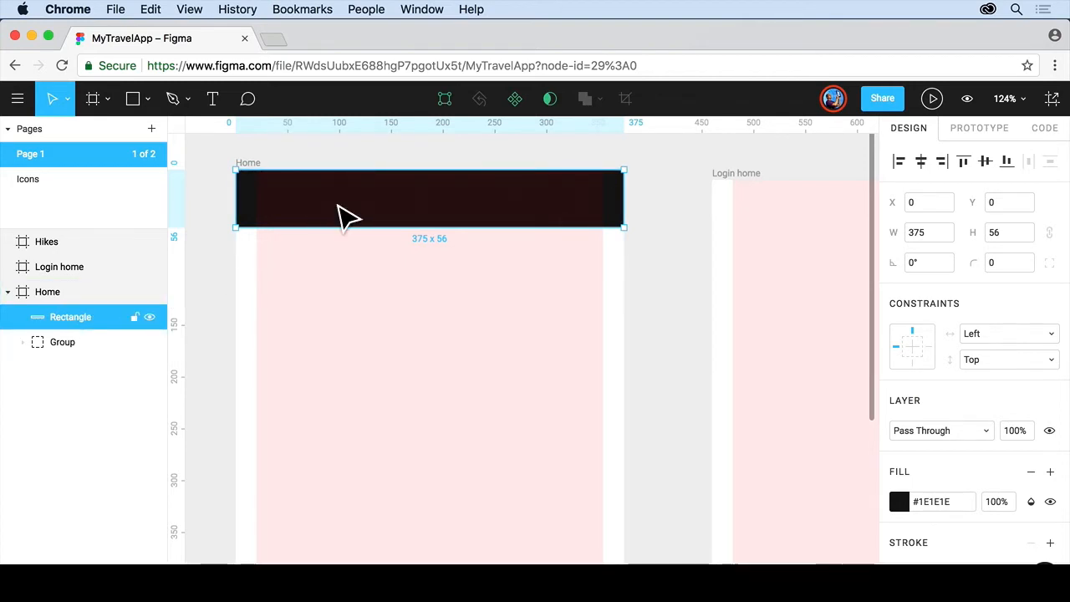
# - Send the dark header rectangle to the back so the status bar shows over it
pyautogui.rightClick(347, 214)
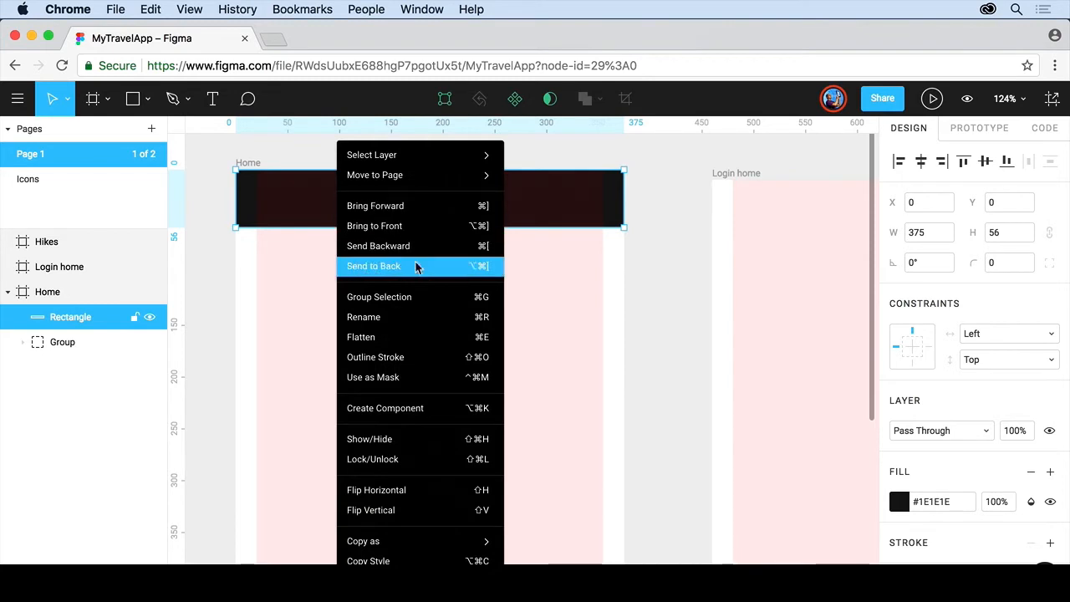
pyautogui.click(373, 266)
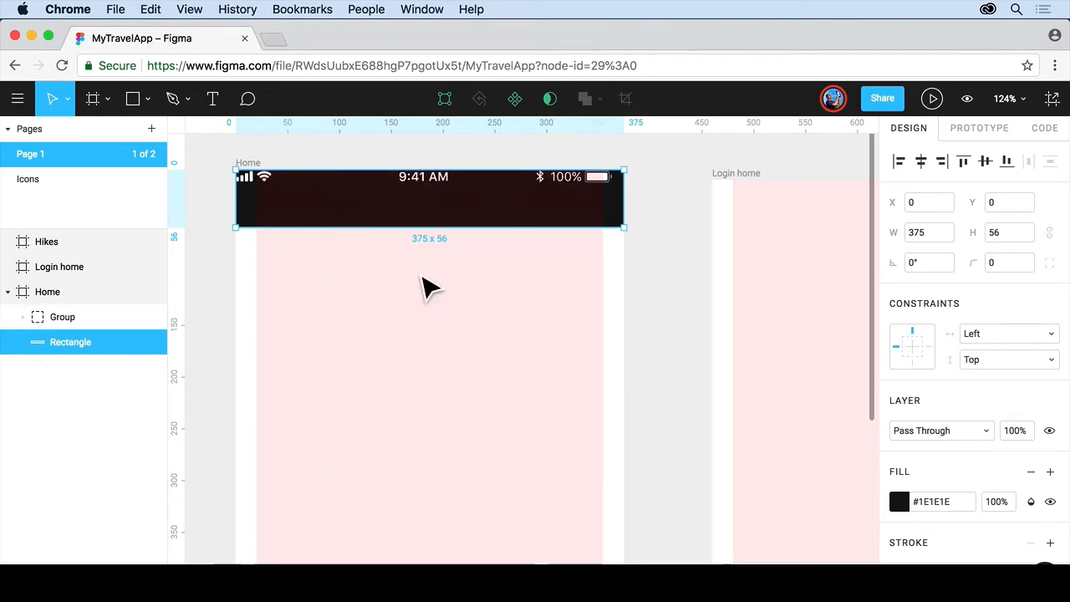
pyautogui.moveTo(276, 196)
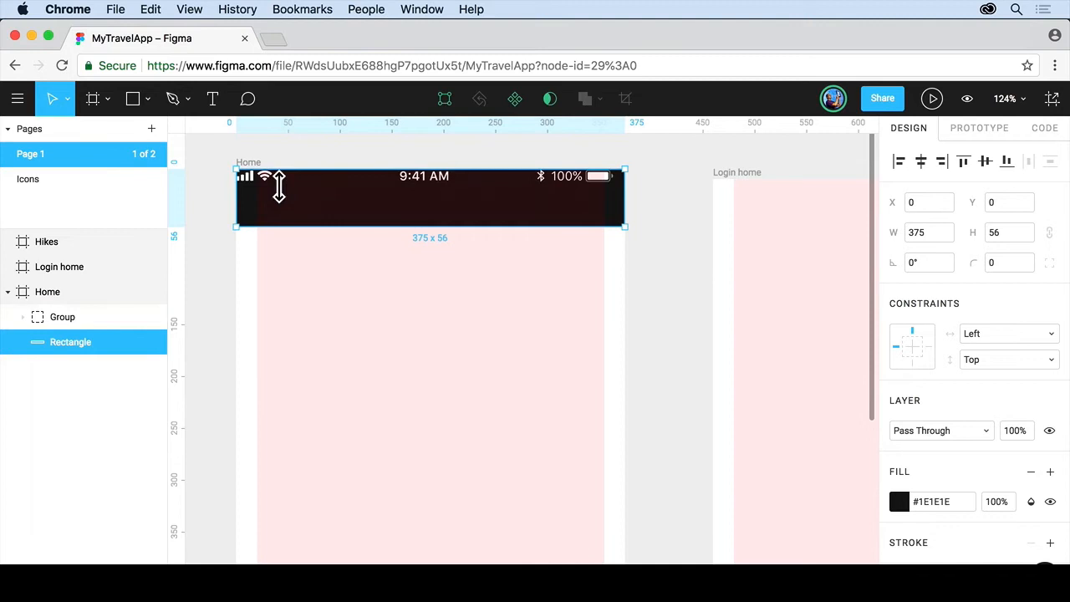
pyautogui.moveTo(280, 197)
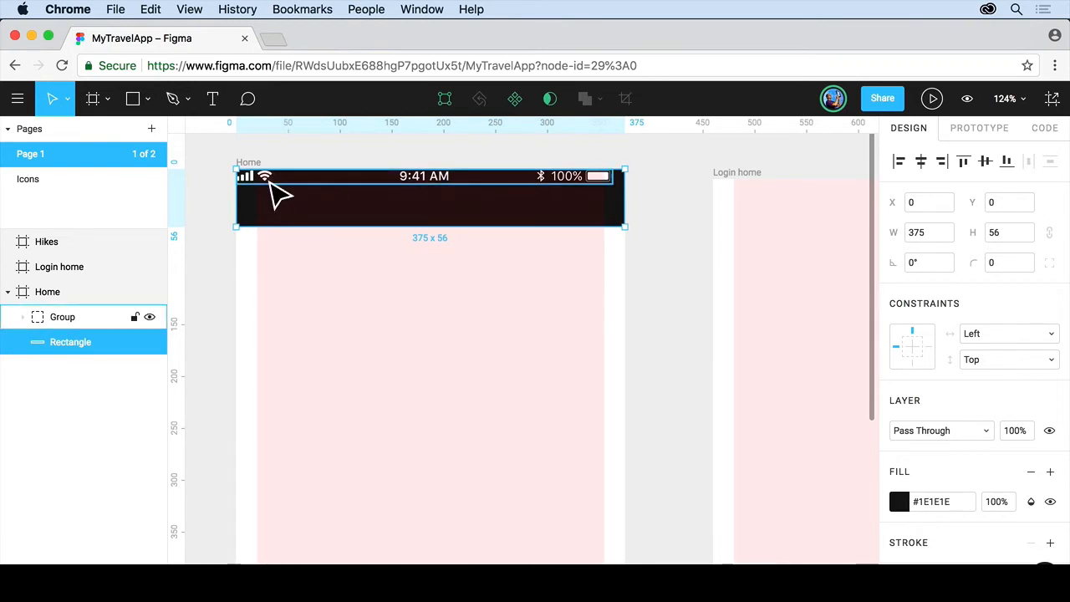
# - Move the status bar group to X 6, Y 6 over the dark header
pyautogui.click(62, 316)
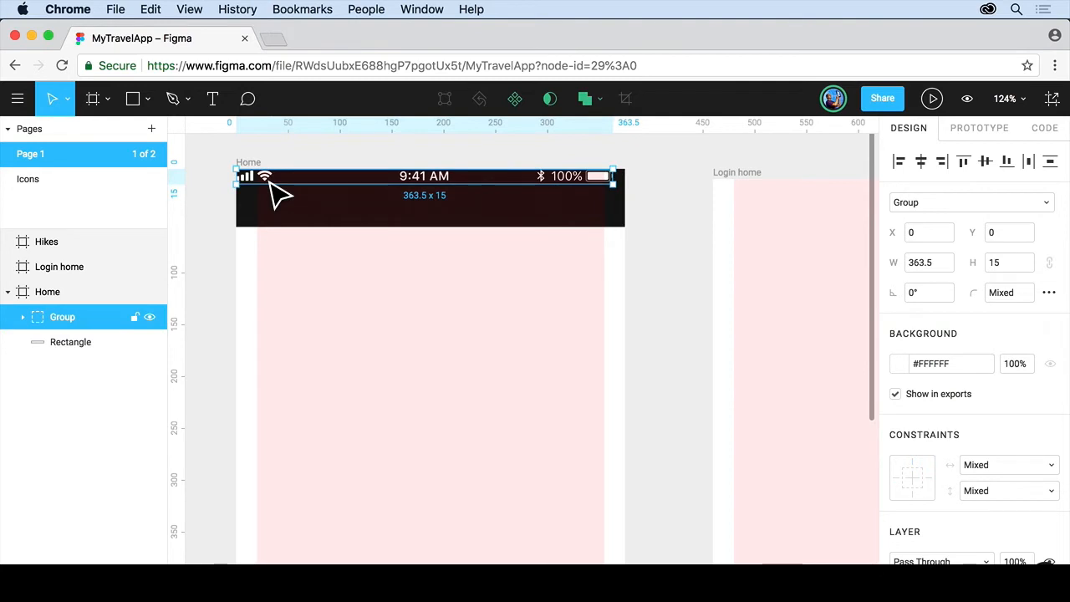
pyautogui.moveTo(276, 188); pyautogui.dragTo(299, 215)
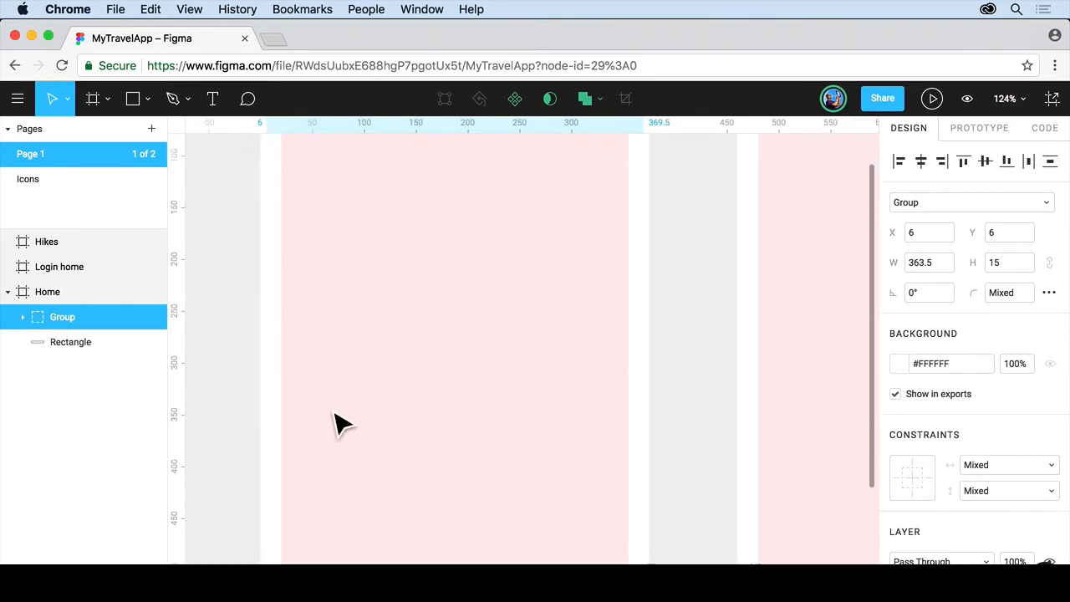
# - Draw Rectangle 2 in the lower Home frame at X 20 and size it to 335 × 66
pyautogui.scroll(-3)
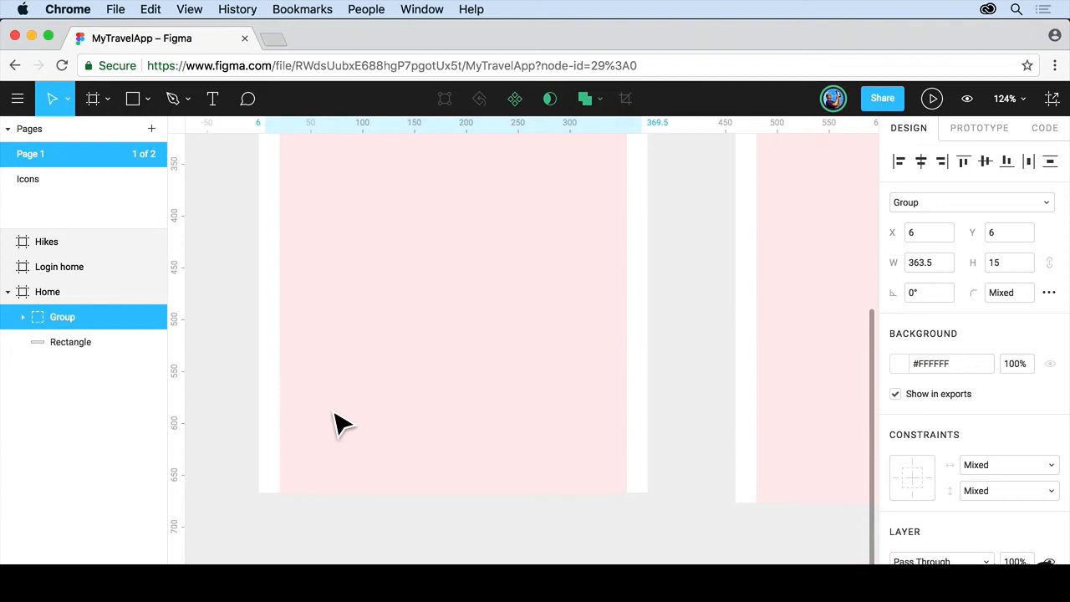
pyautogui.click(132, 99)
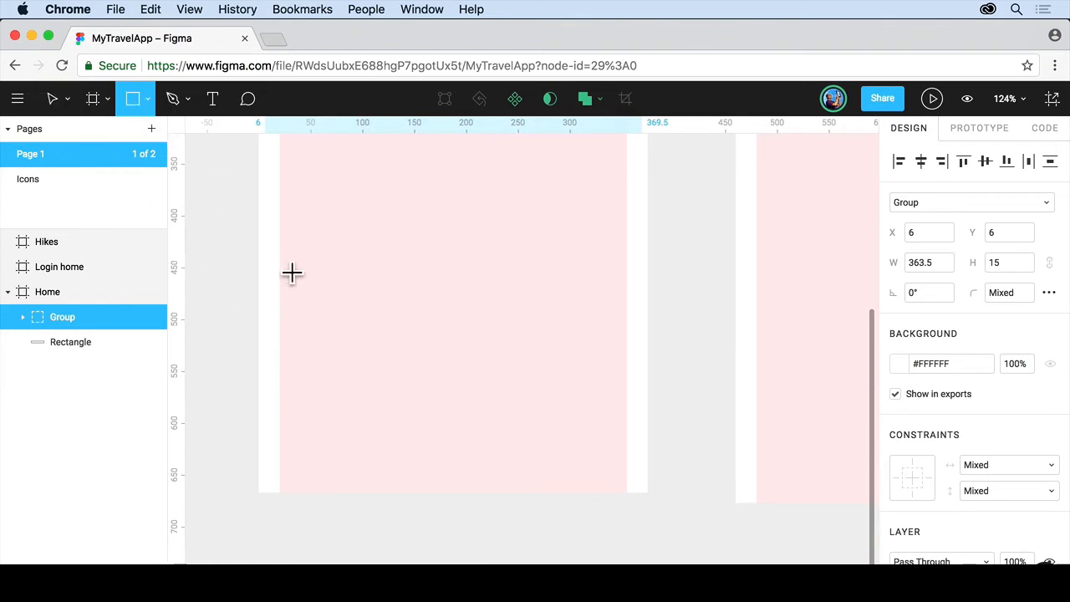
pyautogui.moveTo(292, 272); pyautogui.dragTo(636, 333)
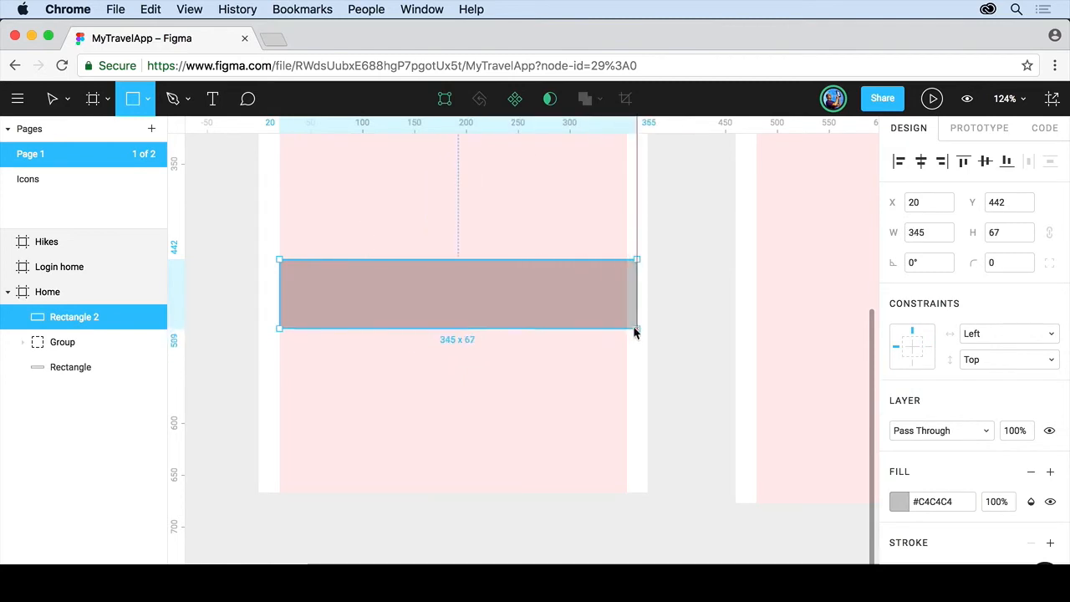
pyautogui.moveTo(637, 328); pyautogui.dragTo(627, 328)
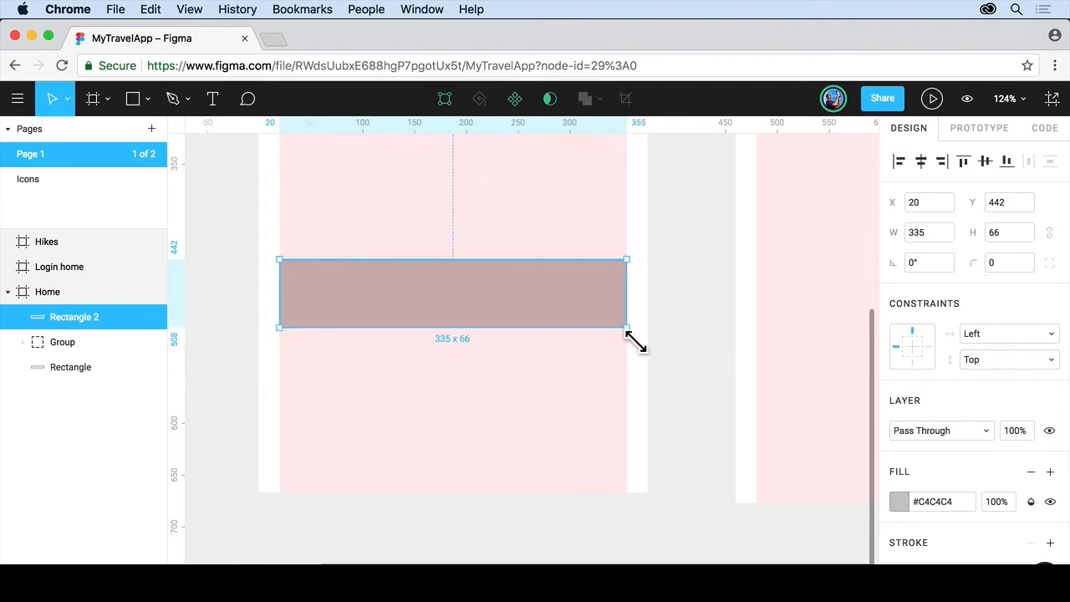
pyautogui.moveTo(949, 514)
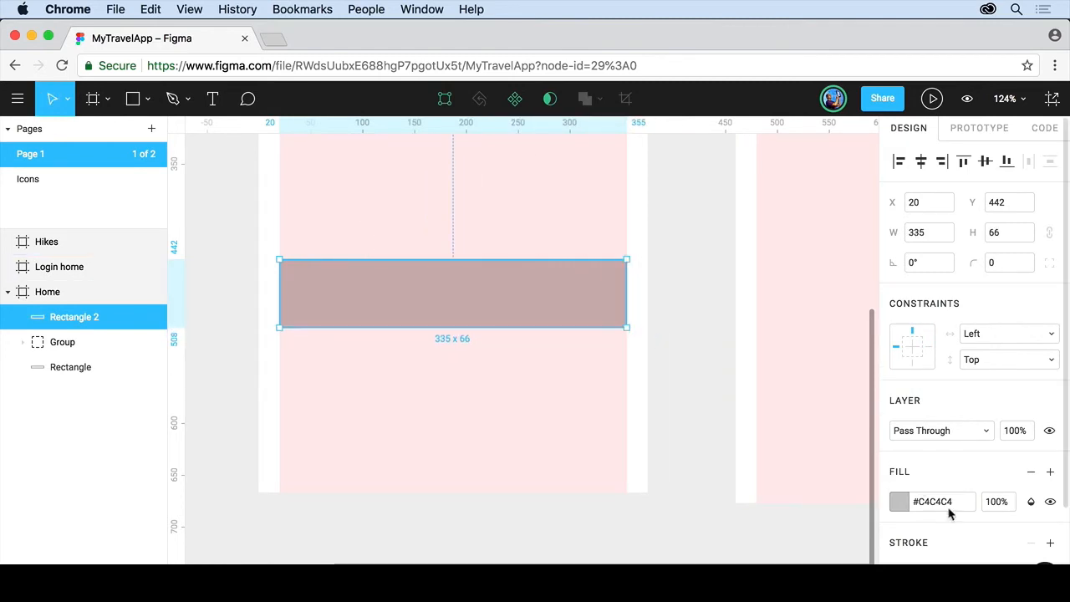
# - Fill Rectangle 2 with dark blue #125A9C
pyautogui.click(900, 501)
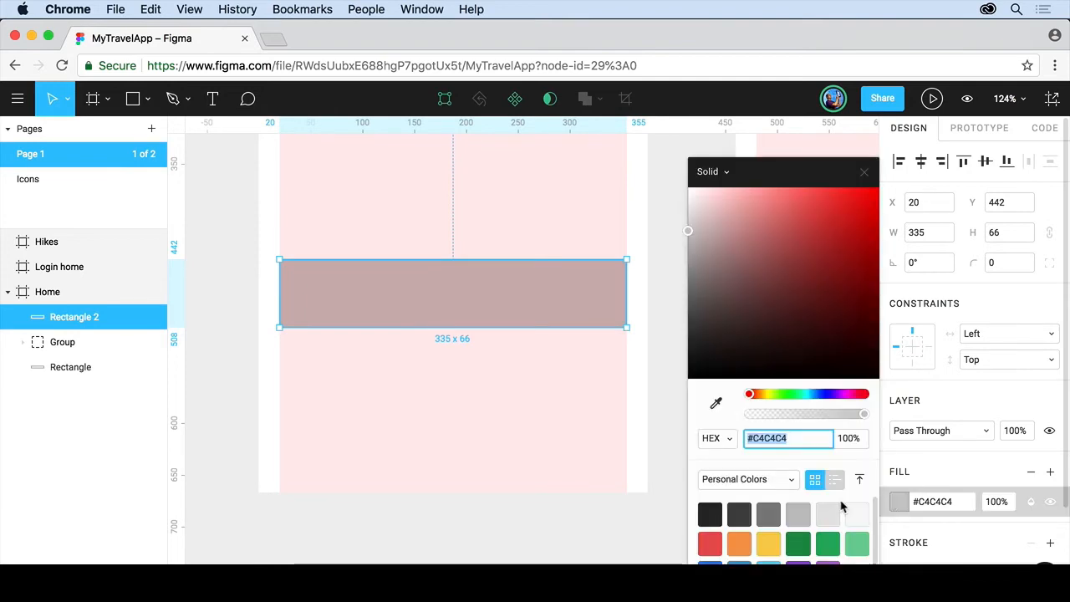
pyautogui.scroll(-3)
pyautogui.write('#125A9C')
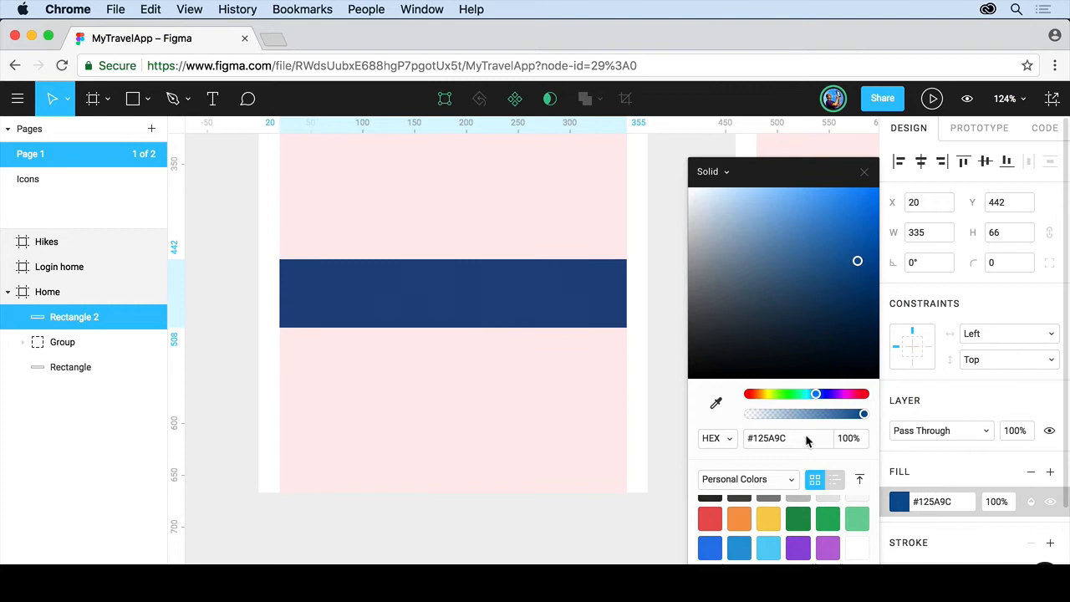
pyautogui.click(452, 292)
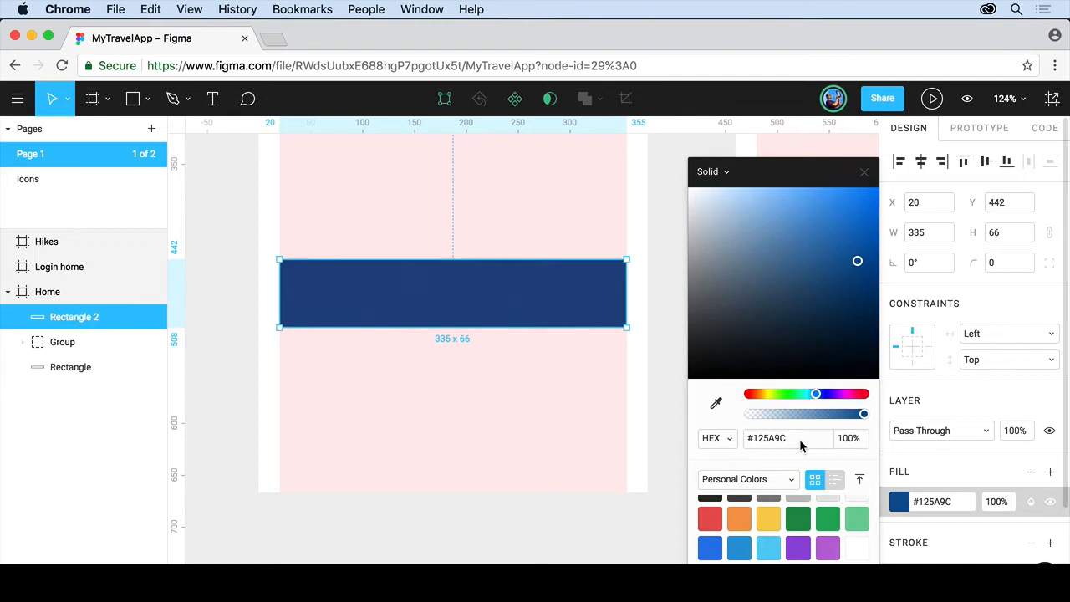
pyautogui.moveTo(867, 171)
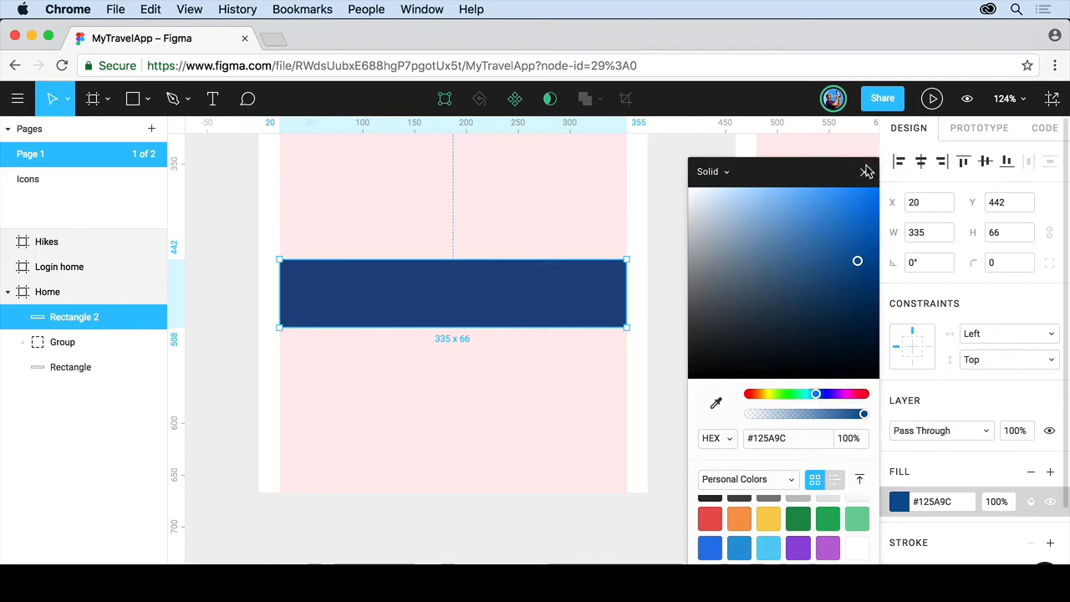
# - Experiment with the corner radius handles, rounding corners then squaring the right-hand ones
pyautogui.click(866, 172)
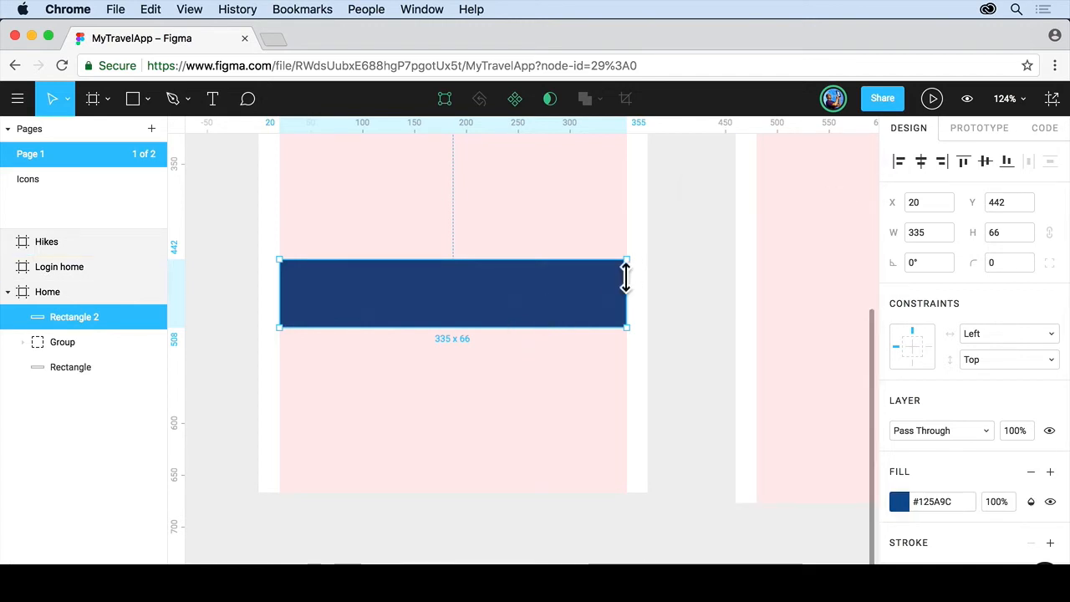
pyautogui.moveTo(626, 285)
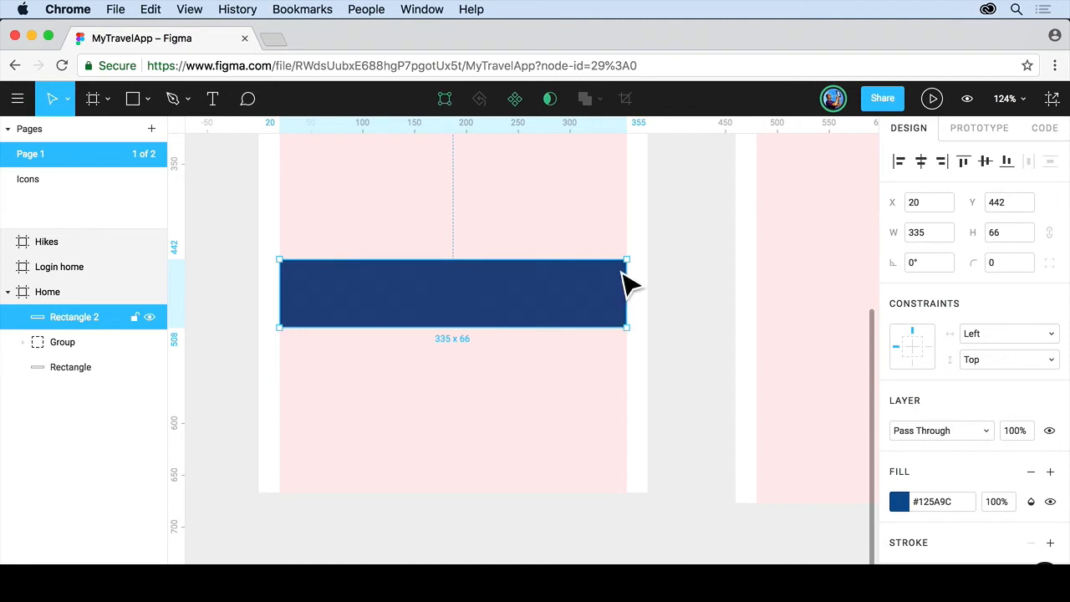
pyautogui.moveTo(385, 288)
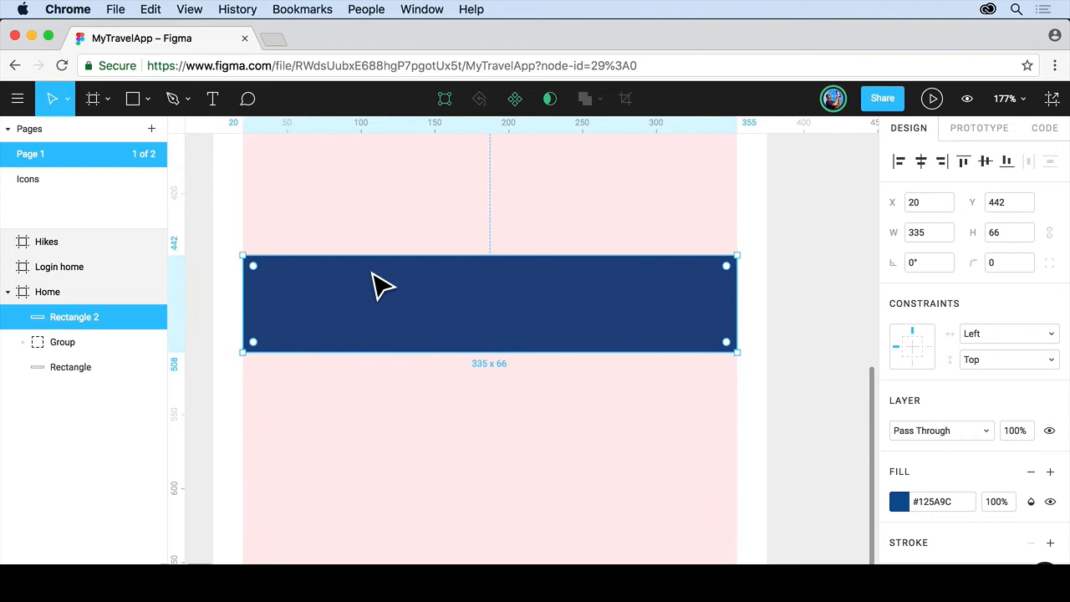
pyautogui.moveTo(732, 281)
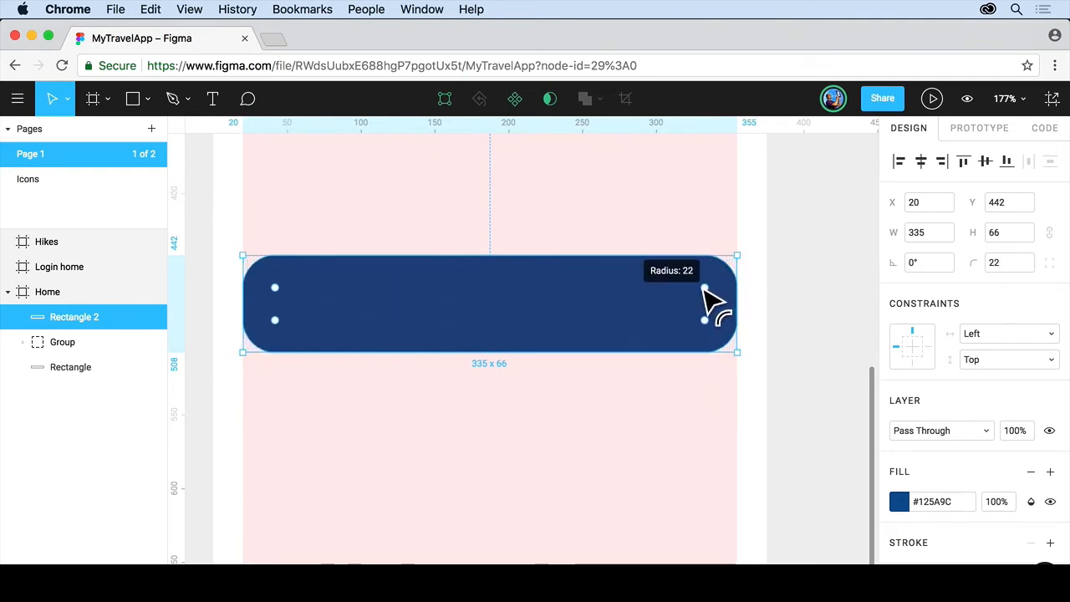
pyautogui.moveTo(705, 290); pyautogui.dragTo(715, 301)
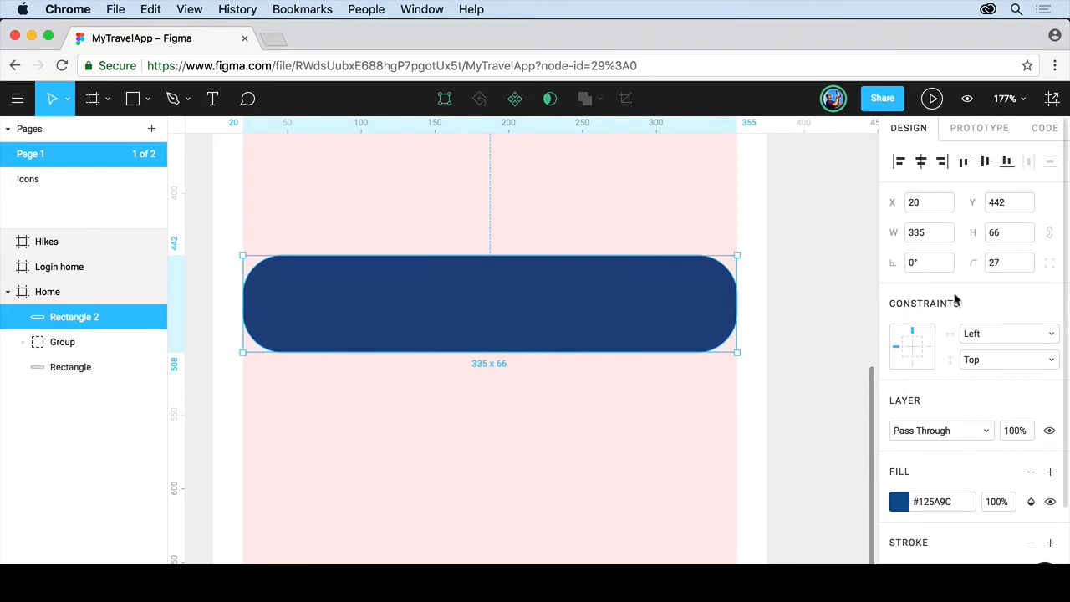
pyautogui.moveTo(698, 314)
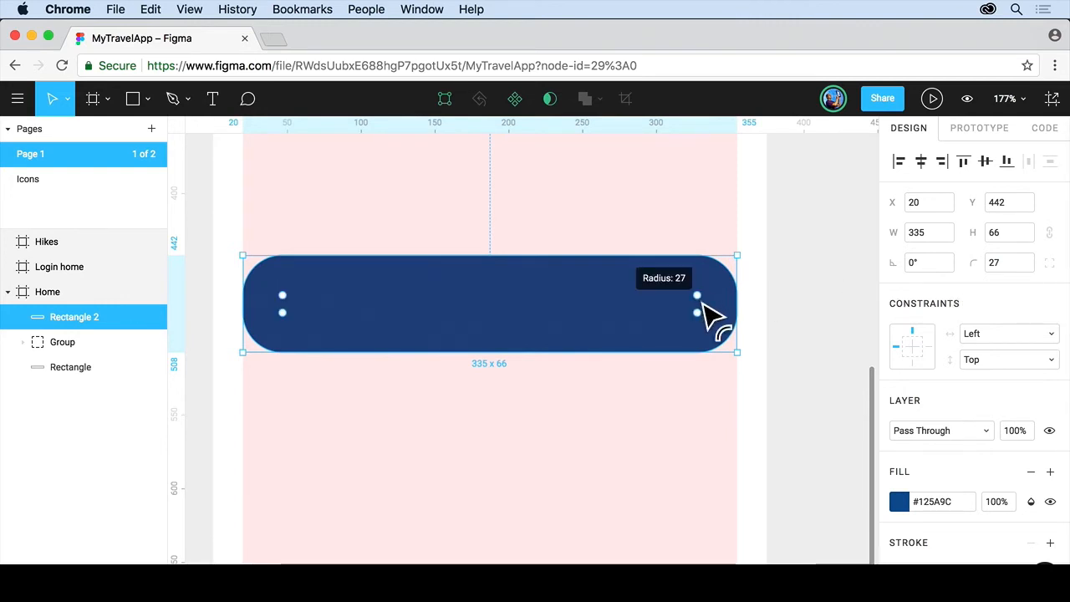
pyautogui.moveTo(698, 294); pyautogui.dragTo(721, 269)
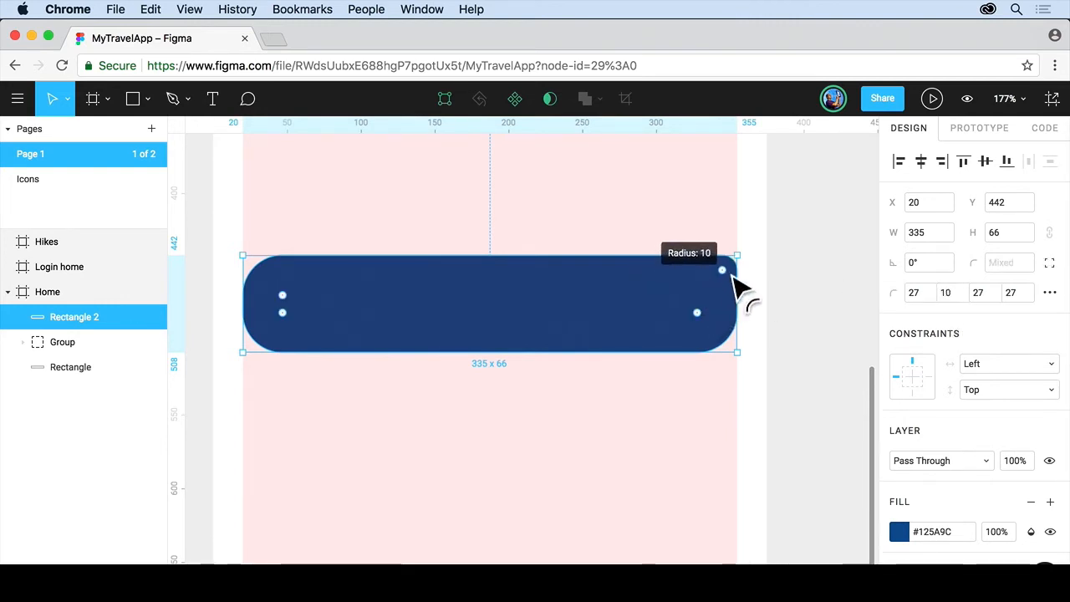
pyautogui.moveTo(724, 269); pyautogui.dragTo(693, 301)
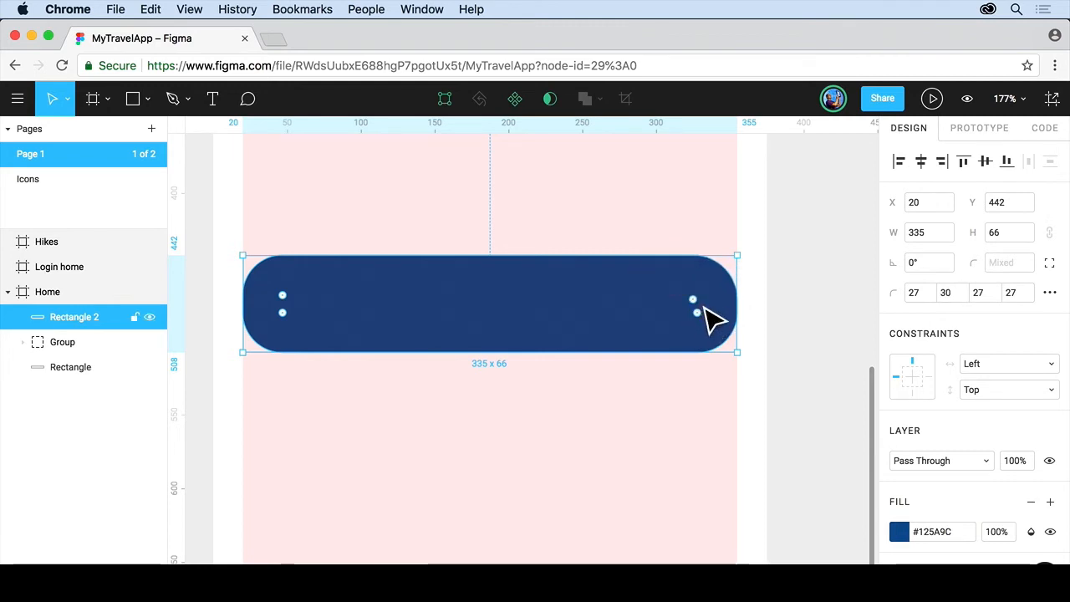
pyautogui.moveTo(699, 314); pyautogui.dragTo(736, 255)
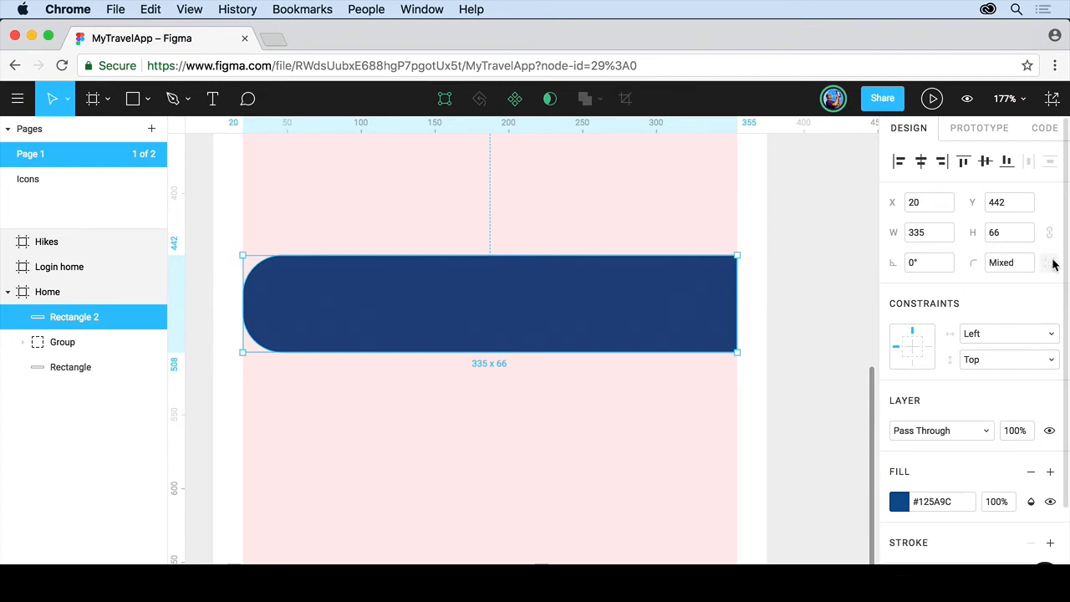
# - Set the corner radius of all corners of the dark blue rectangle to 5 px
pyautogui.click(1010, 261)
pyautogui.write('5')
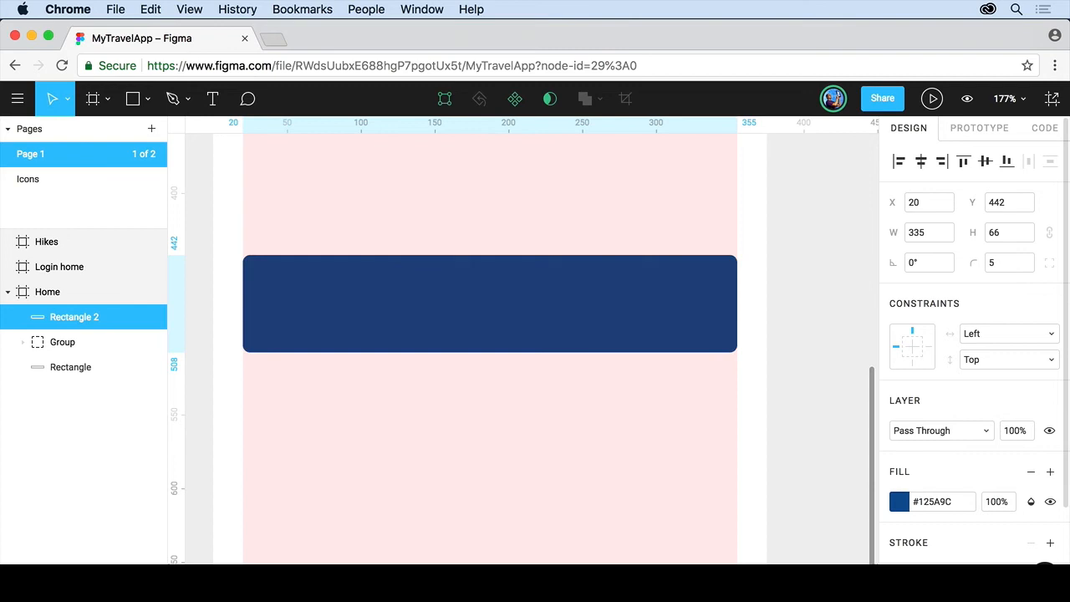
pyautogui.click(489, 302)
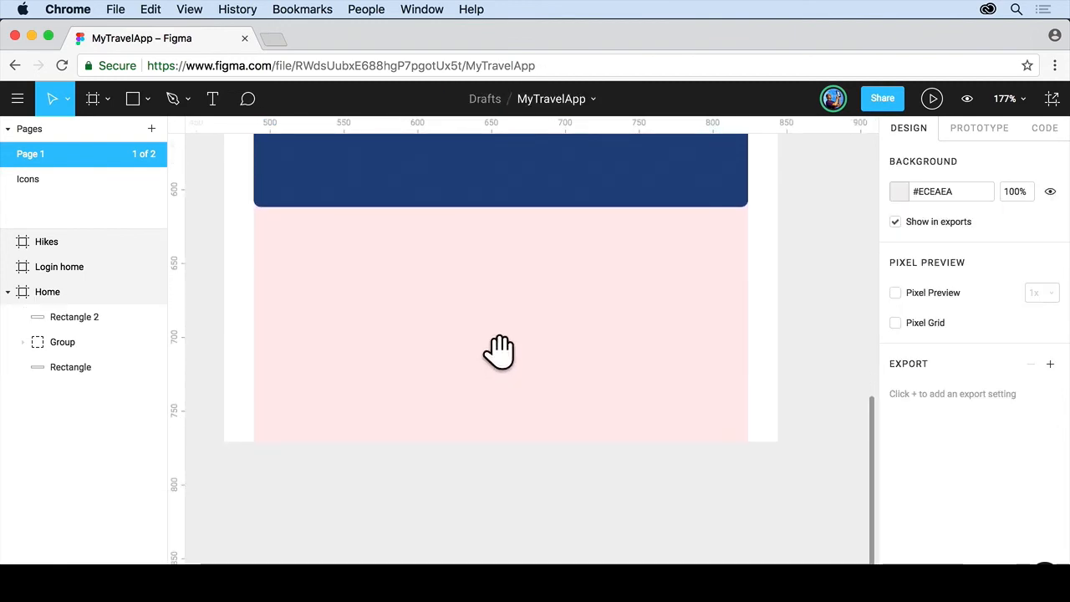
# - Draw a 44 × 44 circle with the Ellipse tool in the pink area of Home
pyautogui.click(147, 99)
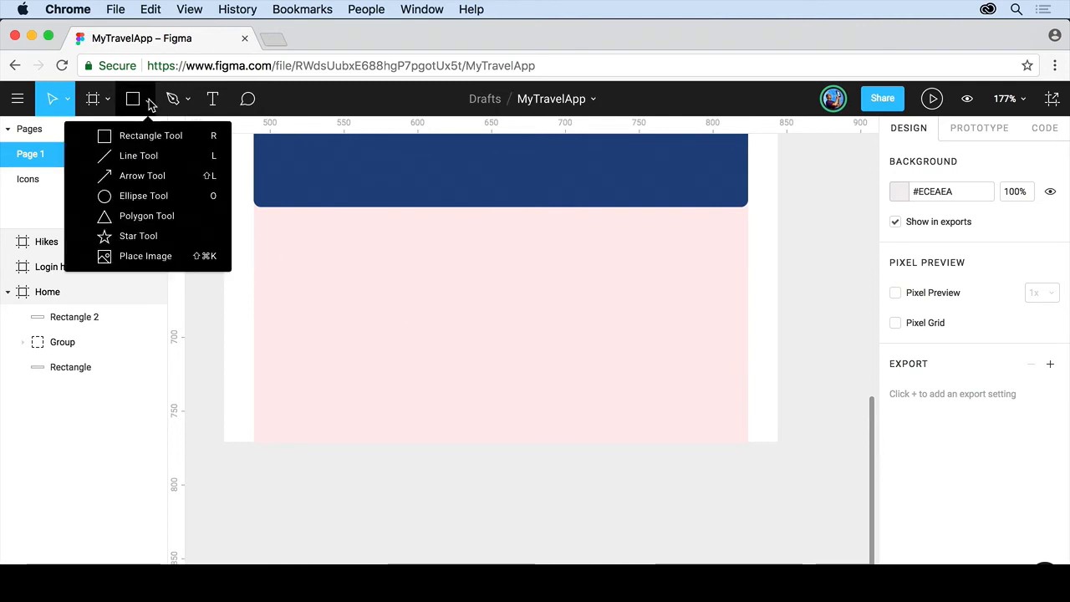
pyautogui.click(143, 196)
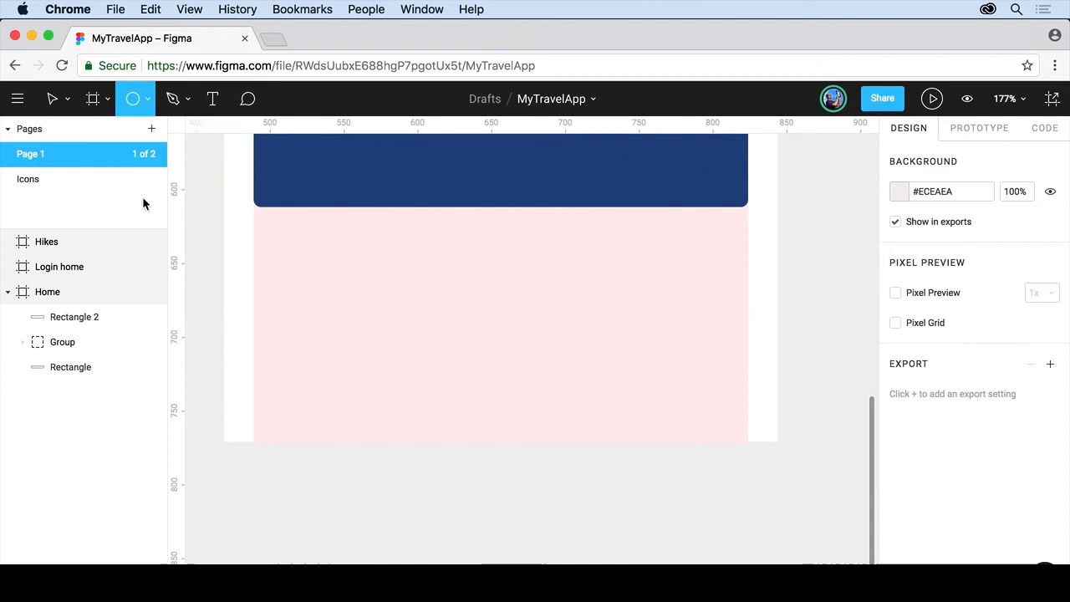
pyautogui.moveTo(399, 291); pyautogui.dragTo(494, 339)
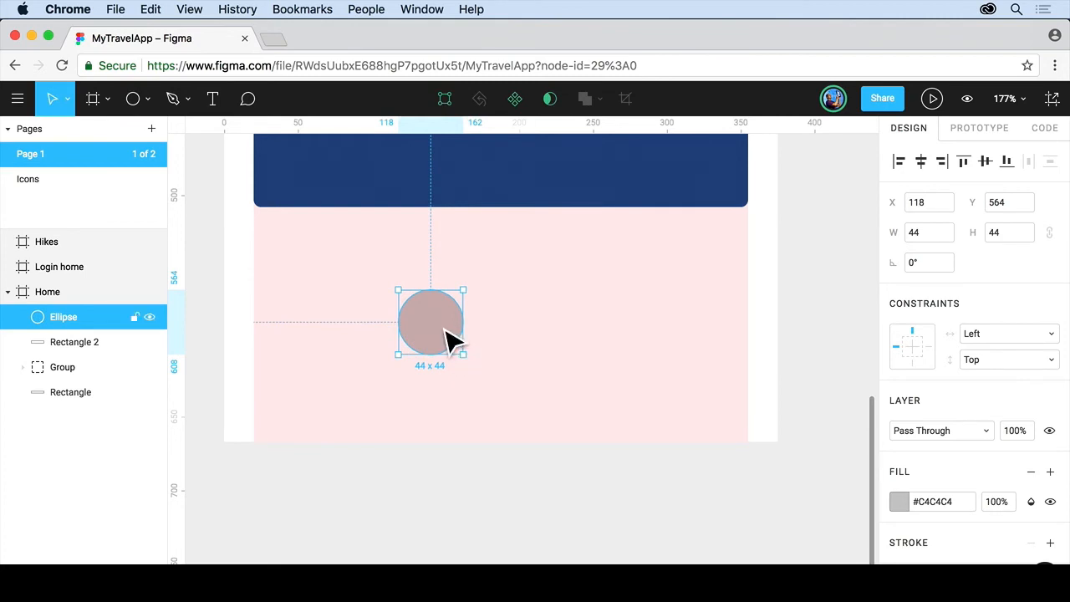
# - Reshape the circle into a 44 × 59.5 teardrop with a sharp bottom point
pyautogui.doubleClick(431, 322)
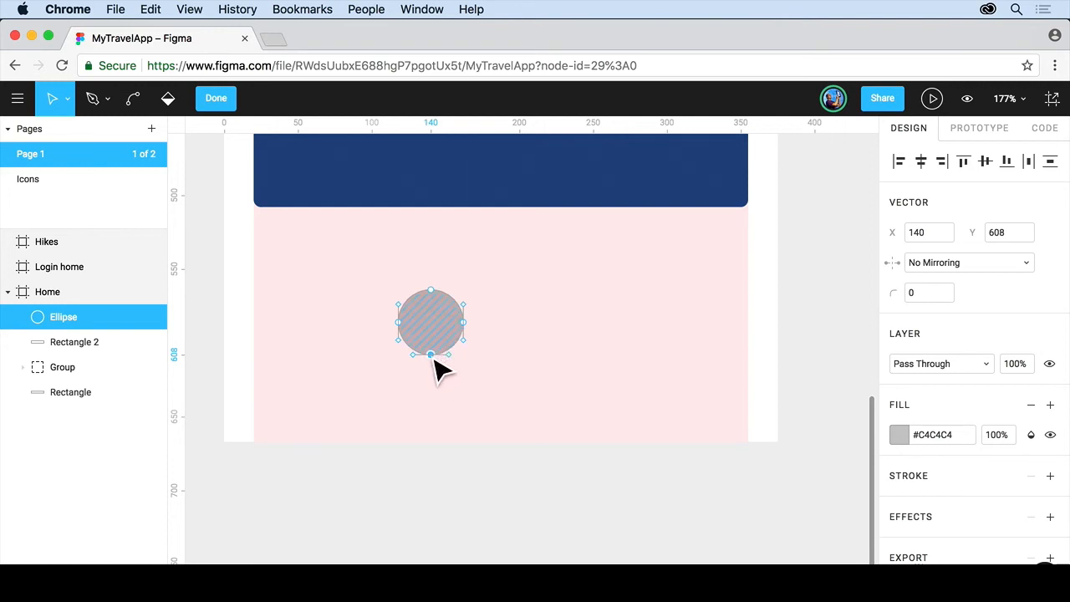
pyautogui.moveTo(430, 353); pyautogui.dragTo(431, 393)
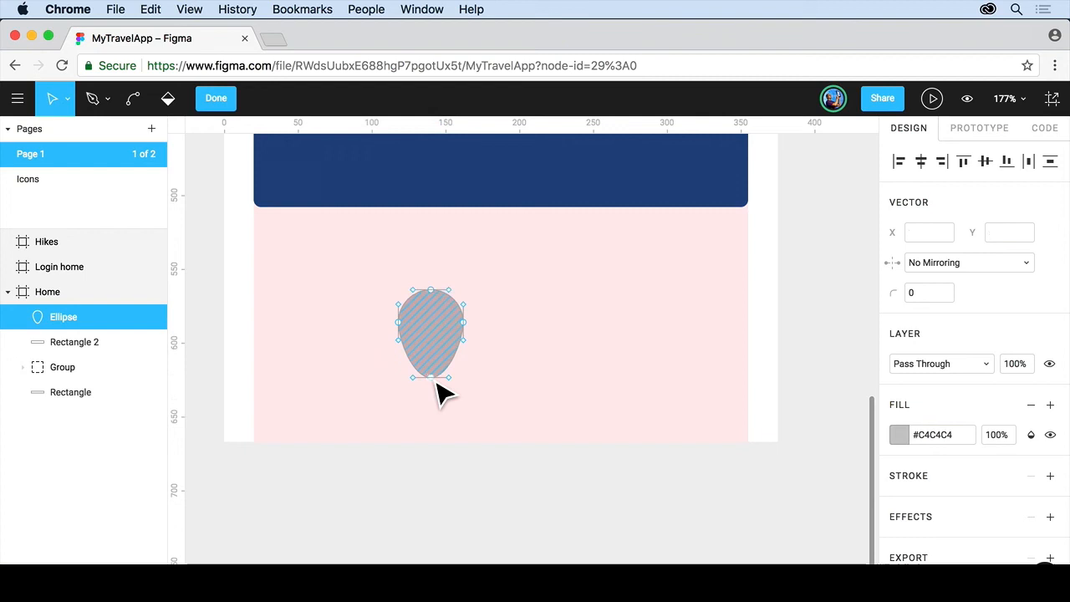
pyautogui.click(128, 99)
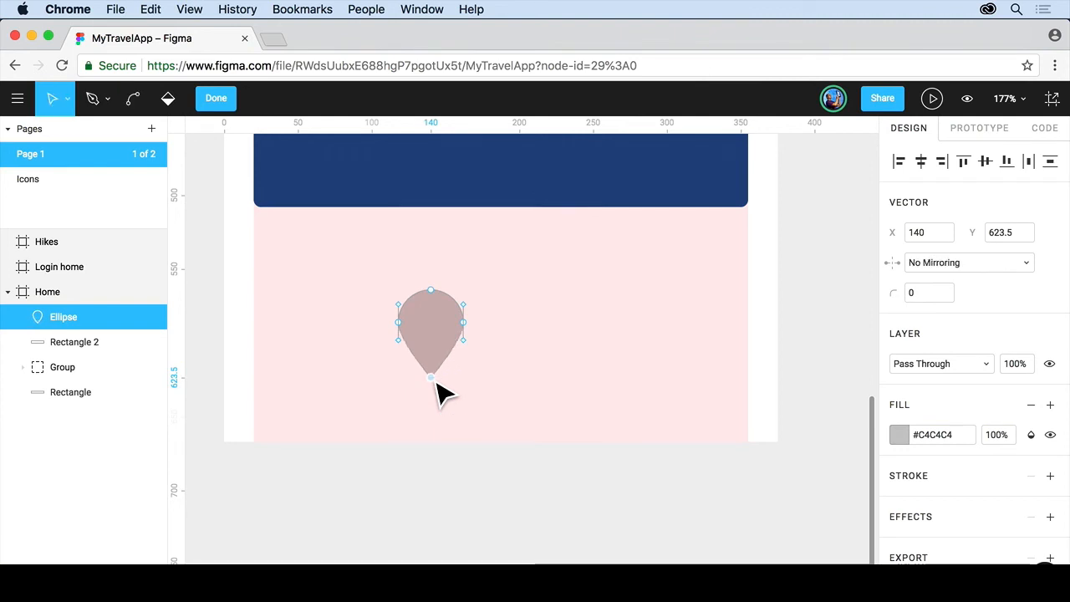
pyautogui.moveTo(133, 98)
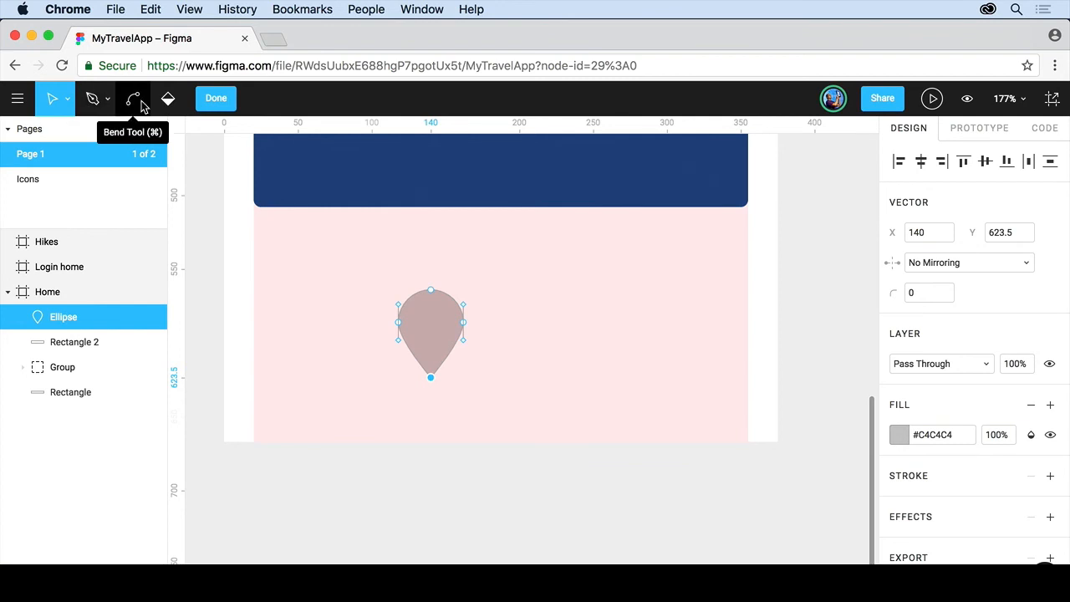
pyautogui.click(216, 98)
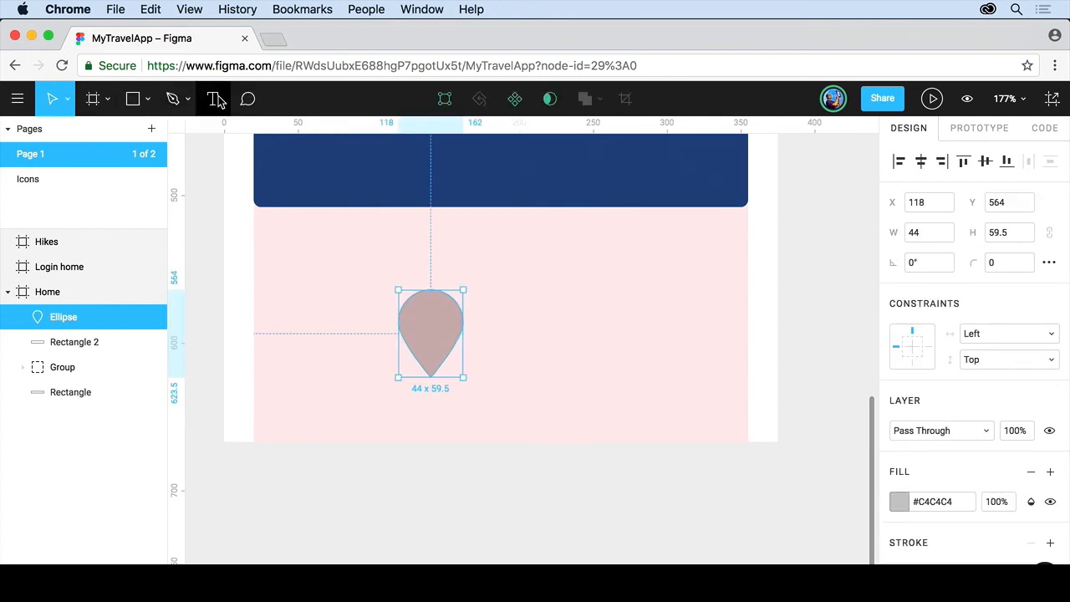
# - Draw a 22 × 22 circle (Ellipse 2) centred inside the teardrop's rounded top
pyautogui.click(148, 98)
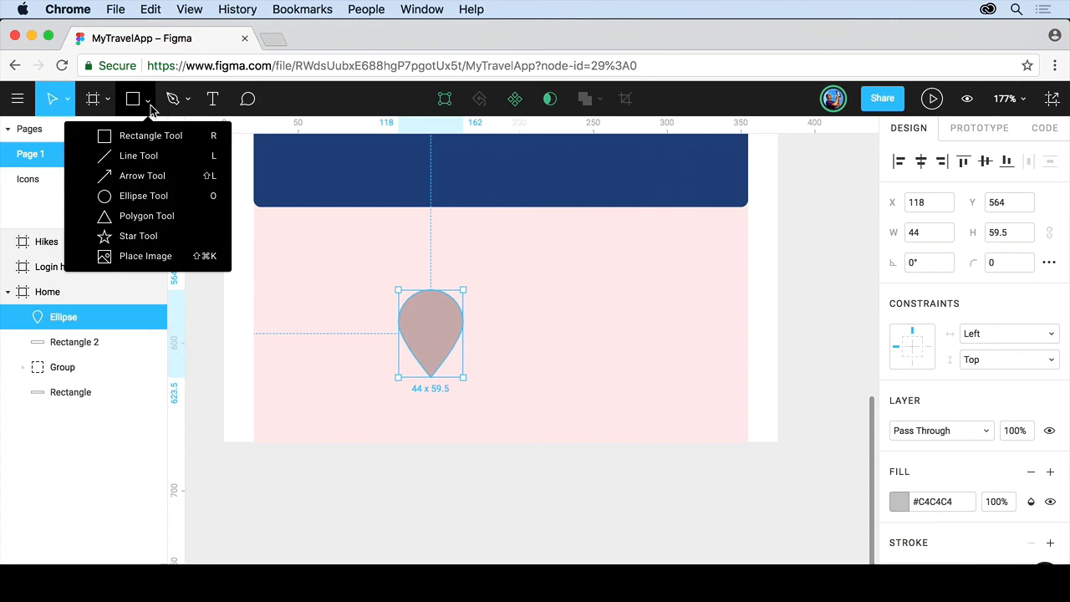
pyautogui.click(144, 195)
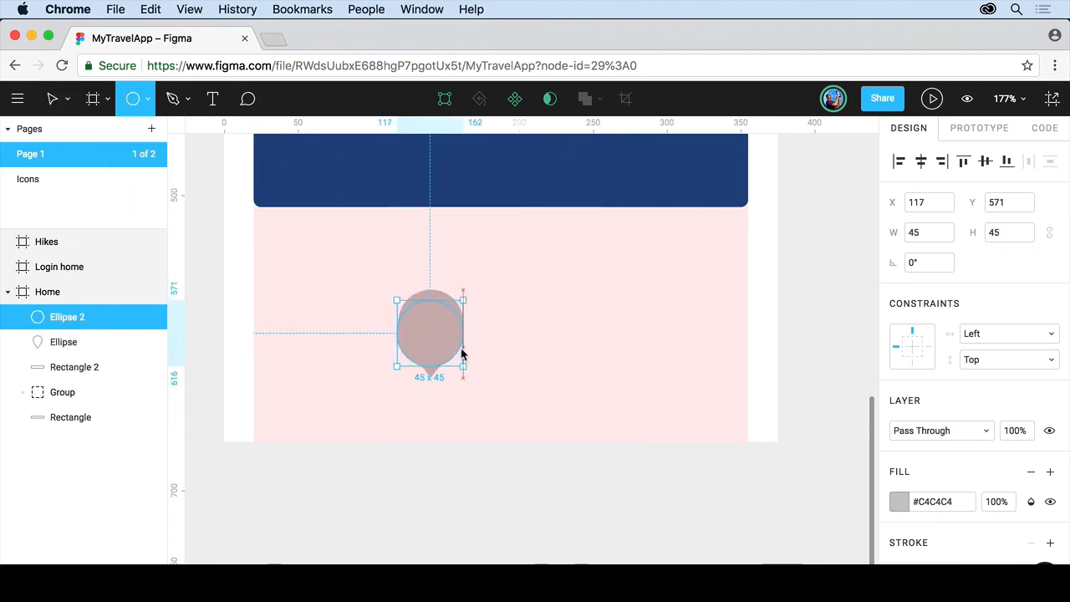
pyautogui.moveTo(464, 364); pyautogui.dragTo(441, 339)
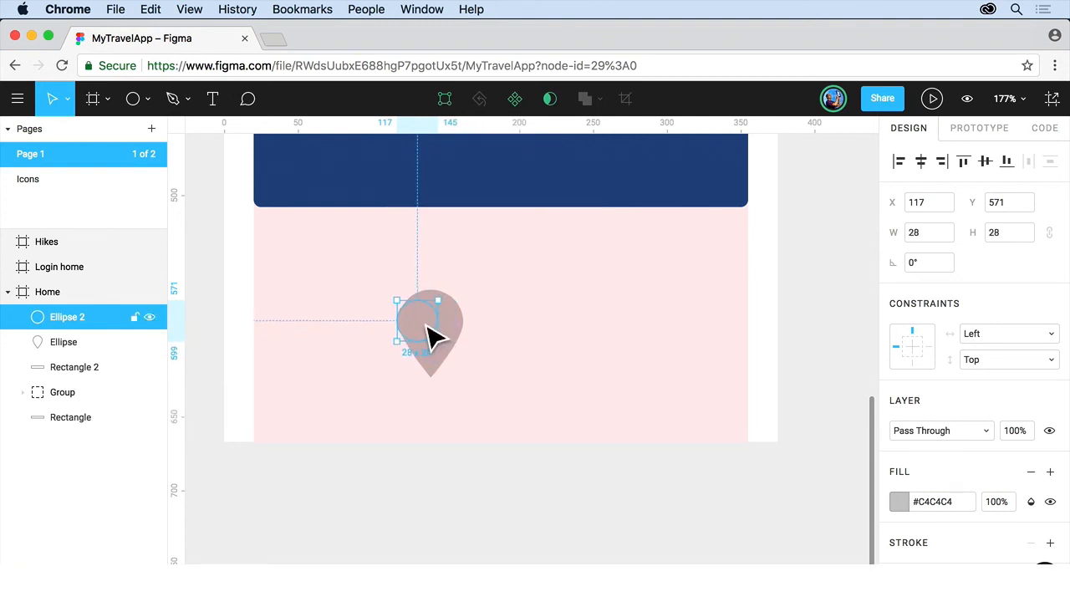
pyautogui.moveTo(431, 331); pyautogui.dragTo(439, 326)
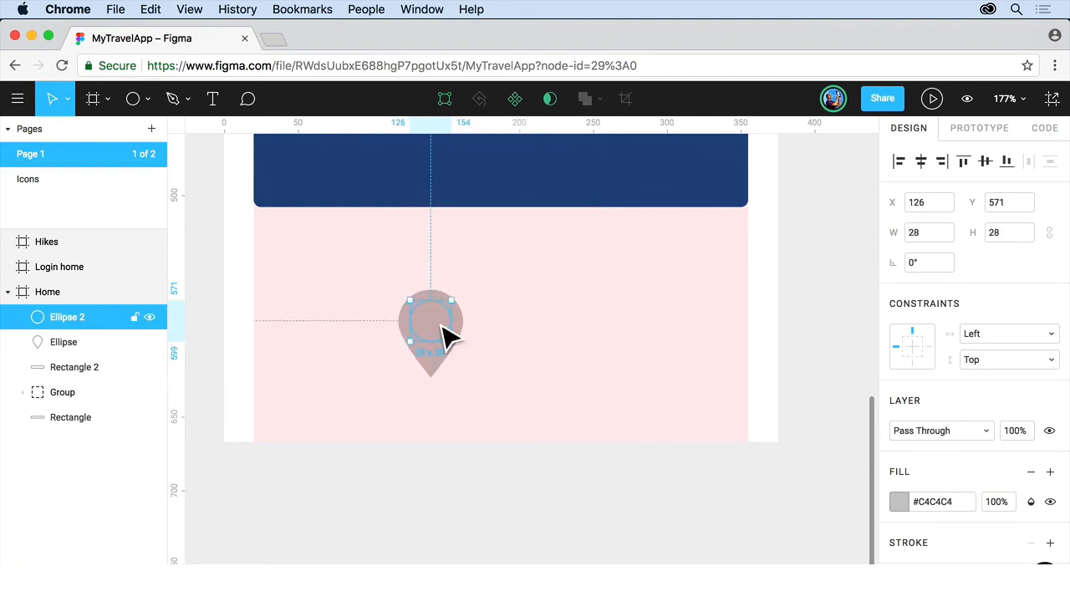
pyautogui.moveTo(460, 301); pyautogui.dragTo(451, 310)
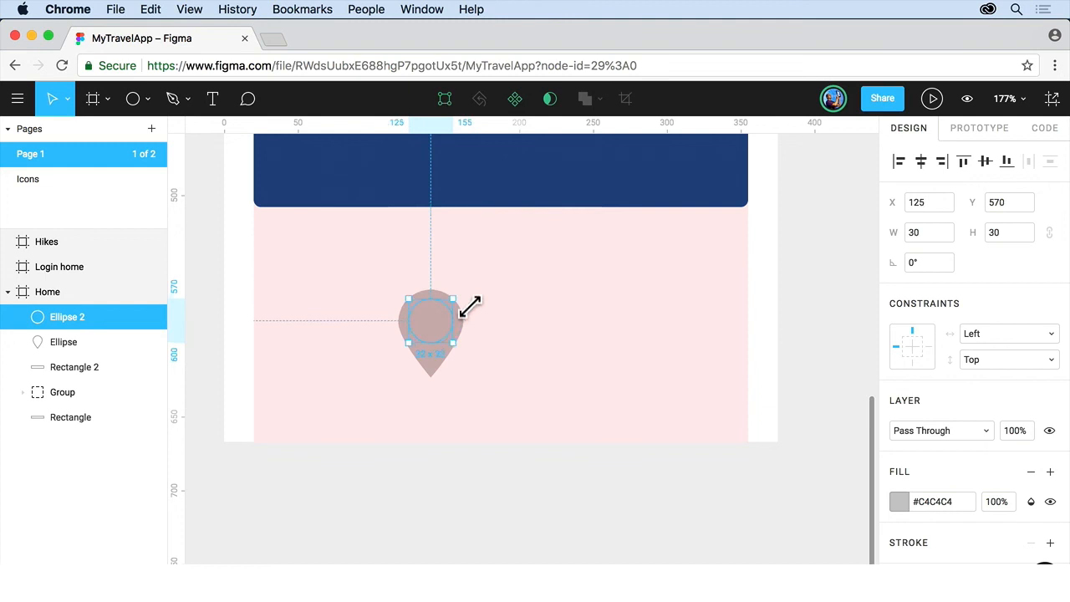
pyautogui.moveTo(454, 298); pyautogui.dragTo(464, 318)
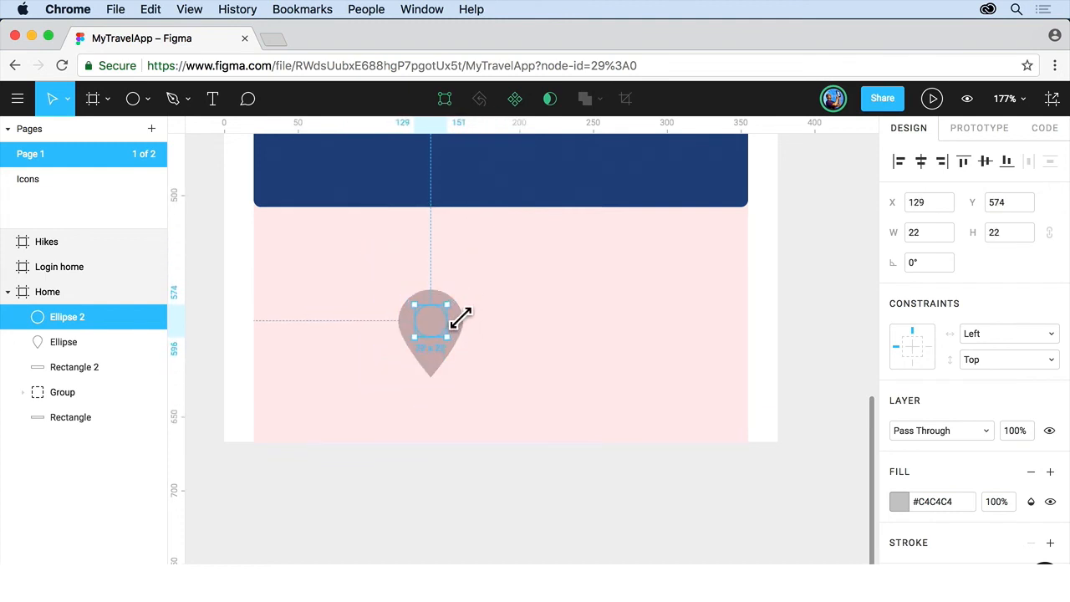
pyautogui.moveTo(493, 325)
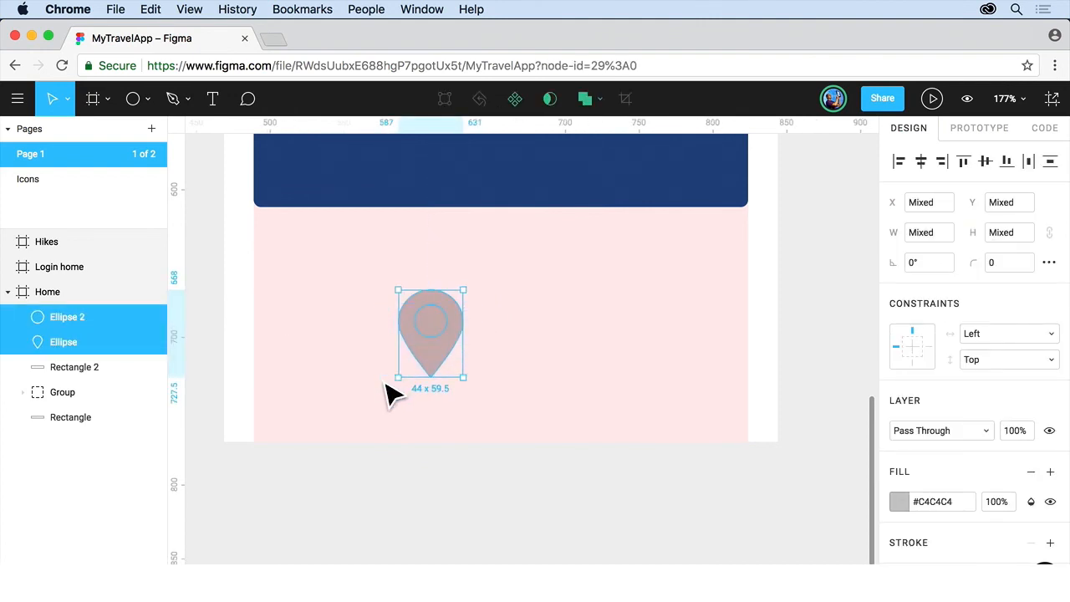
pyautogui.moveTo(585, 98)
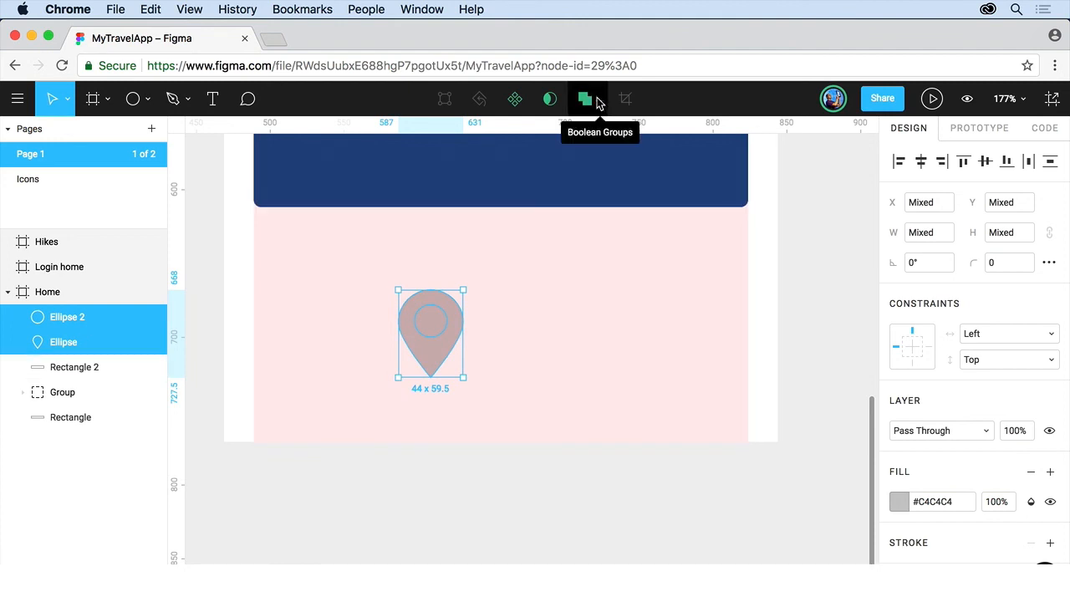
# - Exclude the circle from the teardrop, forming a 44 × 59.5 map-pin shape with a hole
pyautogui.click(602, 98)
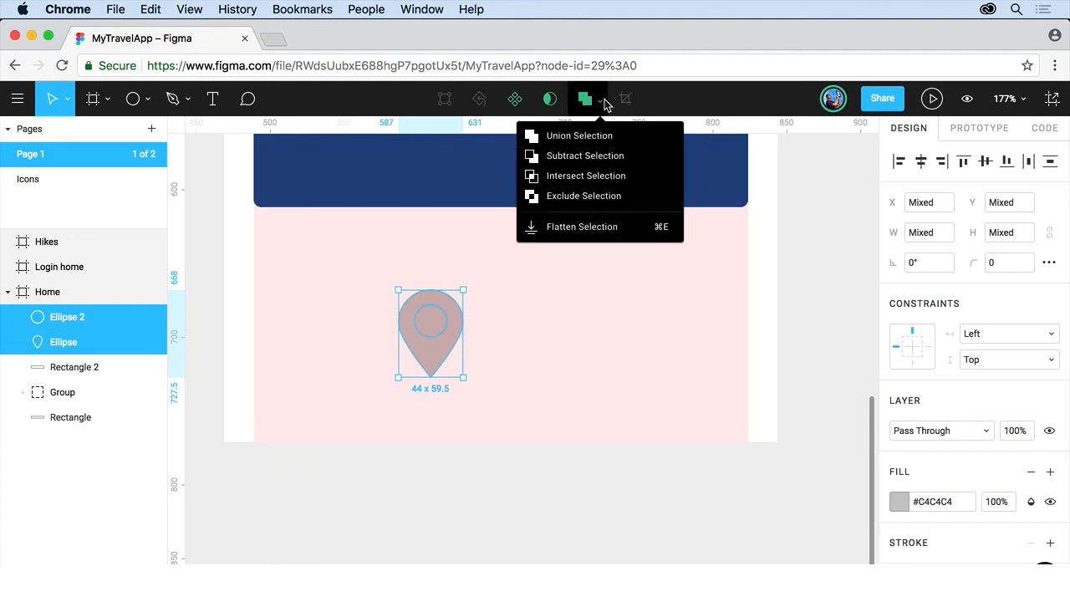
pyautogui.click(584, 196)
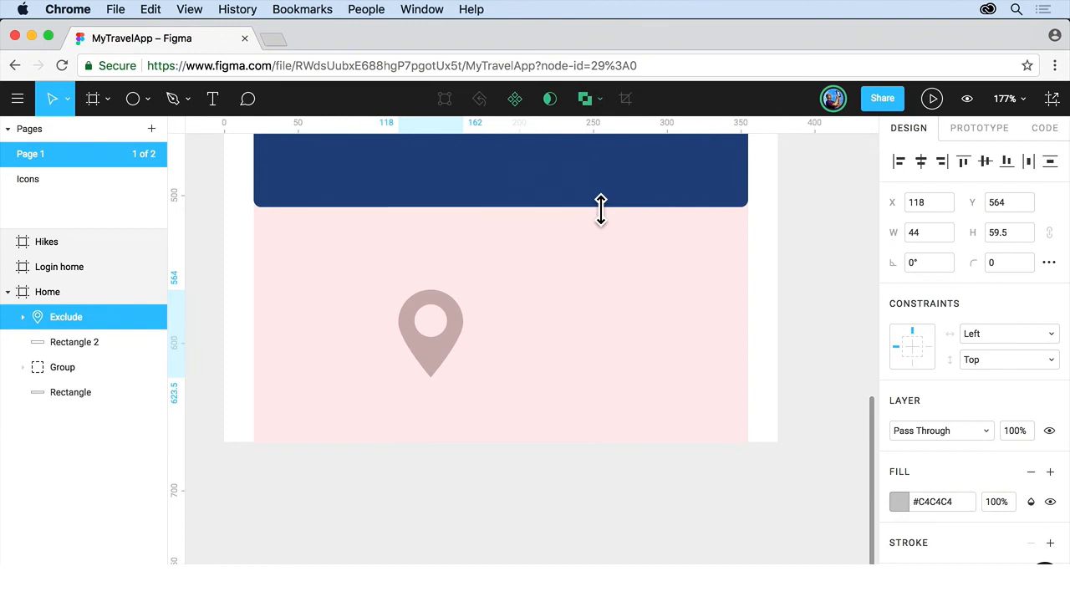
pyautogui.click(431, 334)
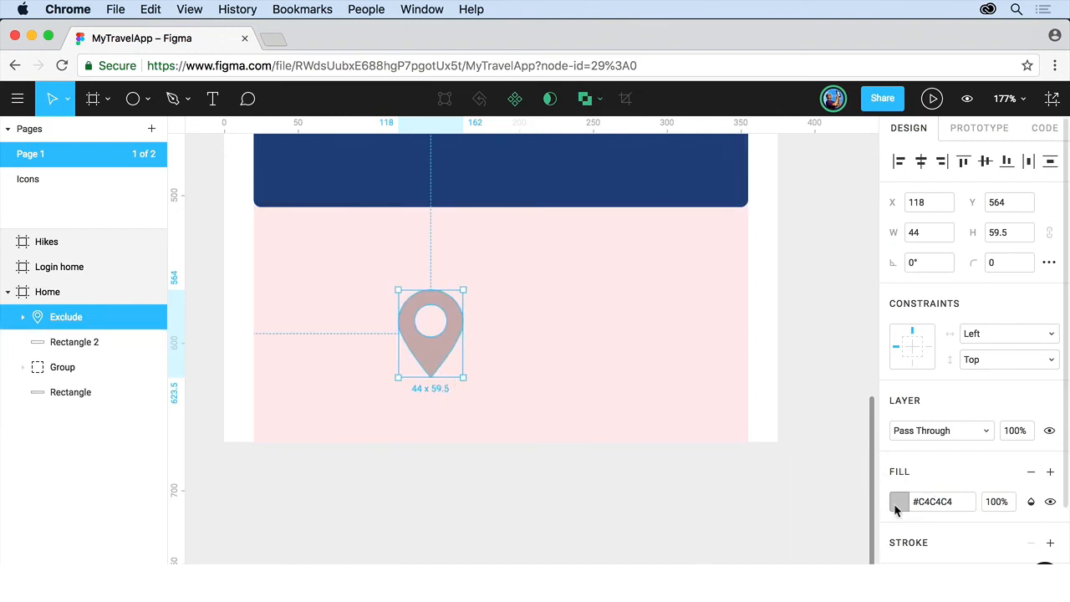
# - Change the map-pin's fill from gray to a light blue colour
pyautogui.click(899, 502)
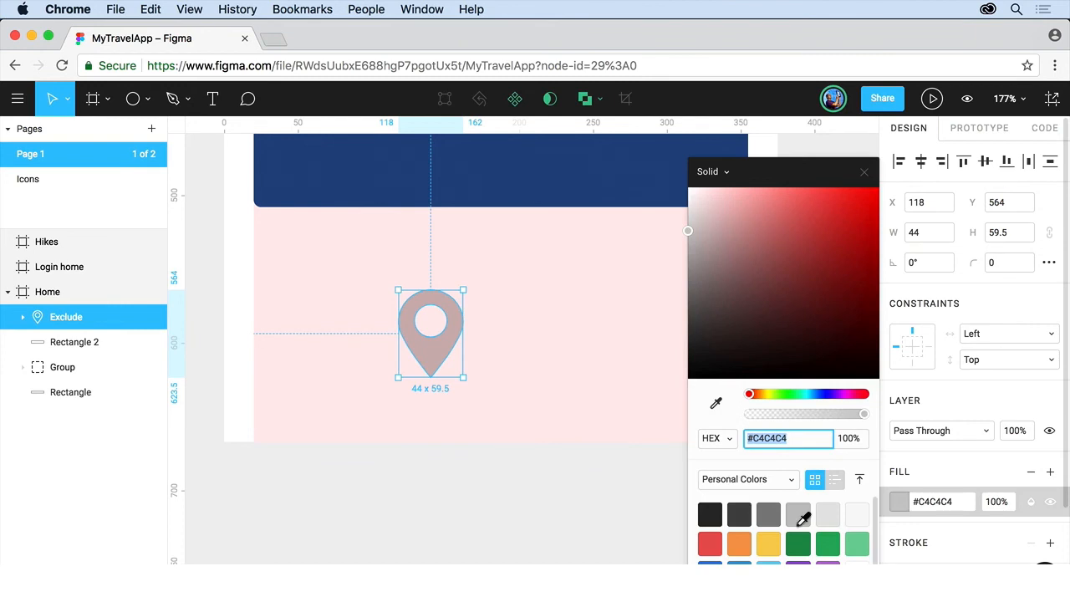
pyautogui.scroll(-3)
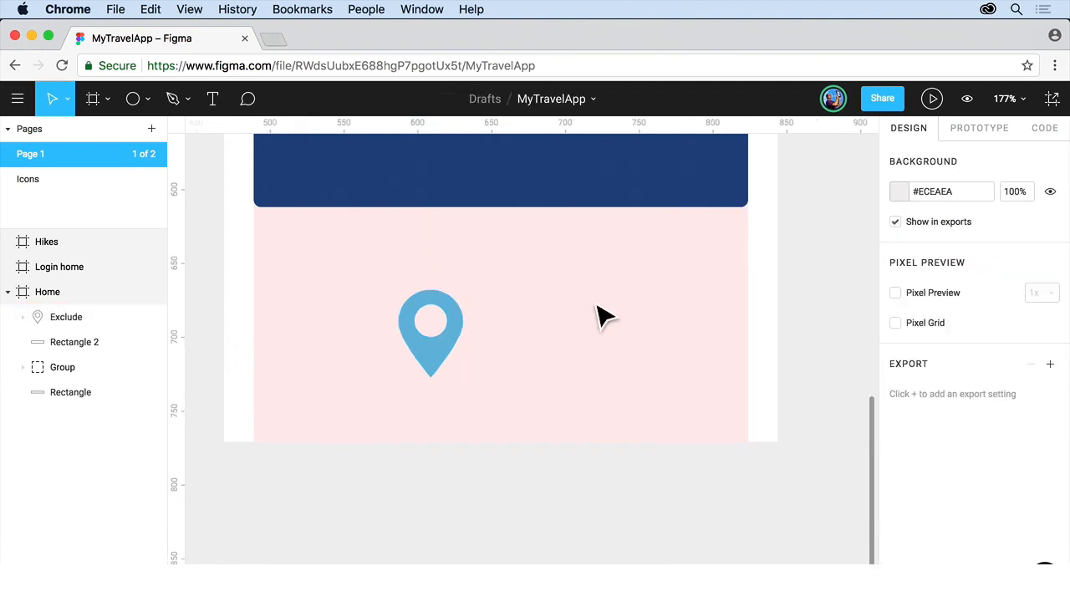
pyautogui.moveTo(556, 325)
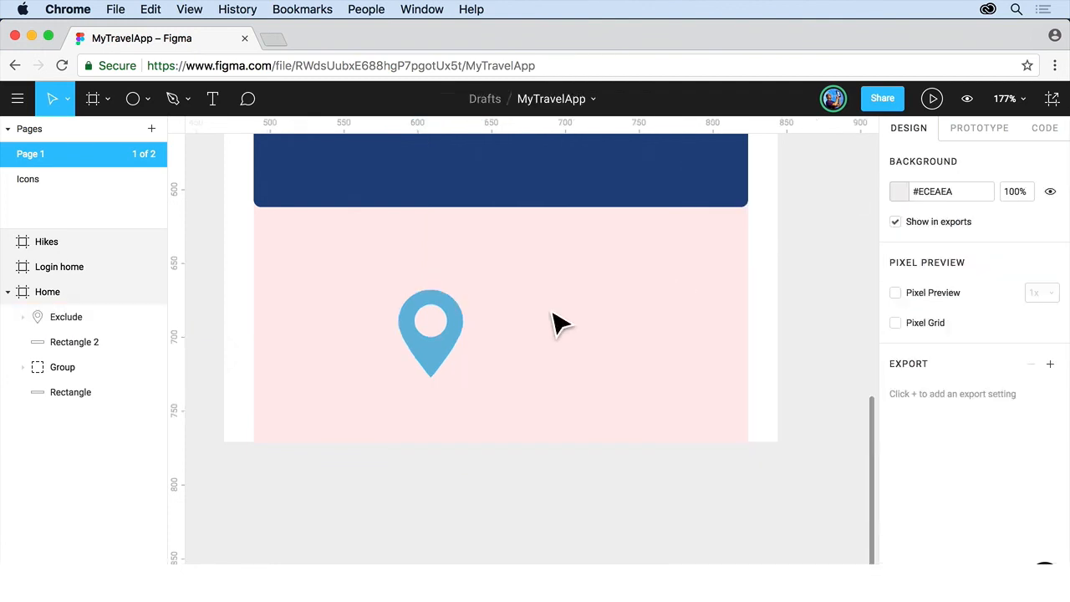